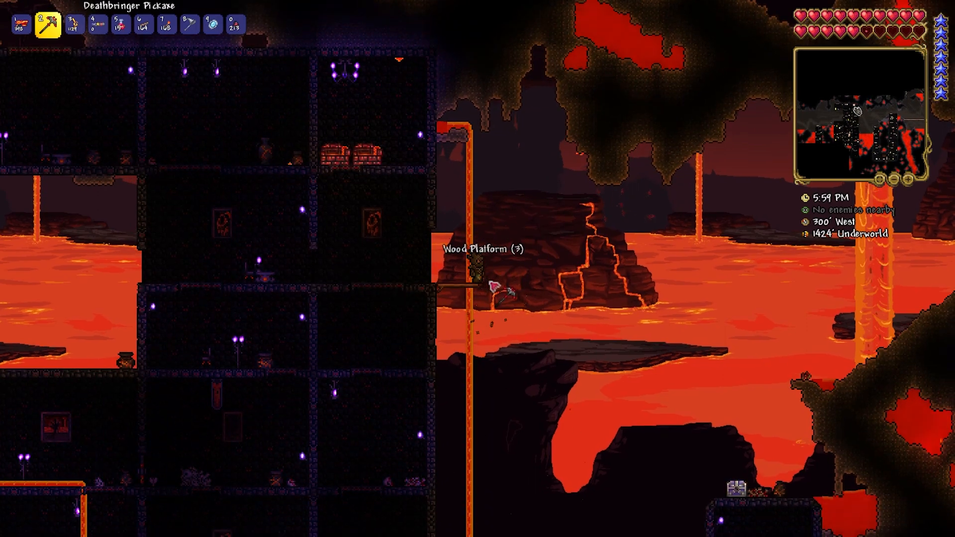
Open the in-game menu to leave the Underworld world for the title screen.
{"action": "key", "text": "6"}
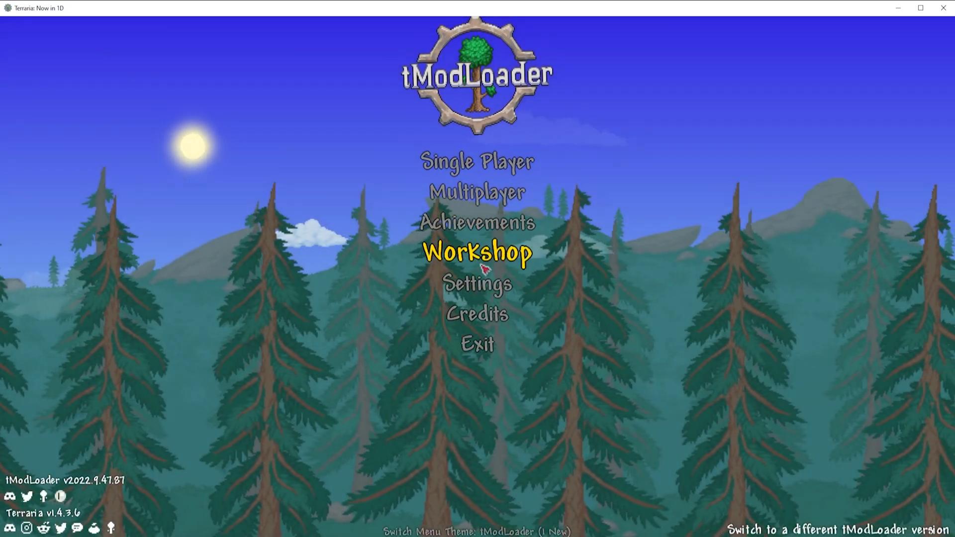
Open the installed mods list and save AlchemistNPC Lite's configuration.
{"action": "left_click", "coordinate": [478, 254]}
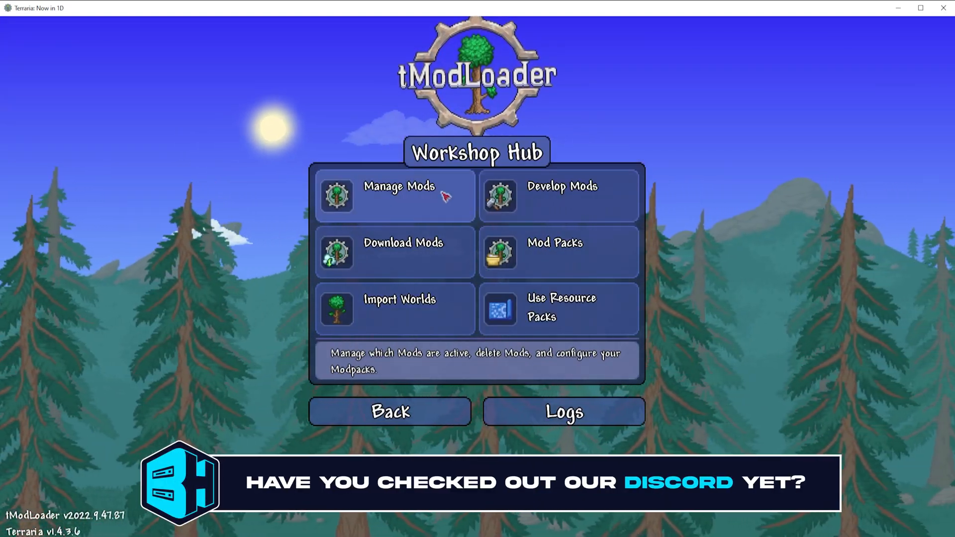
{"action": "left_click", "coordinate": [393, 196]}
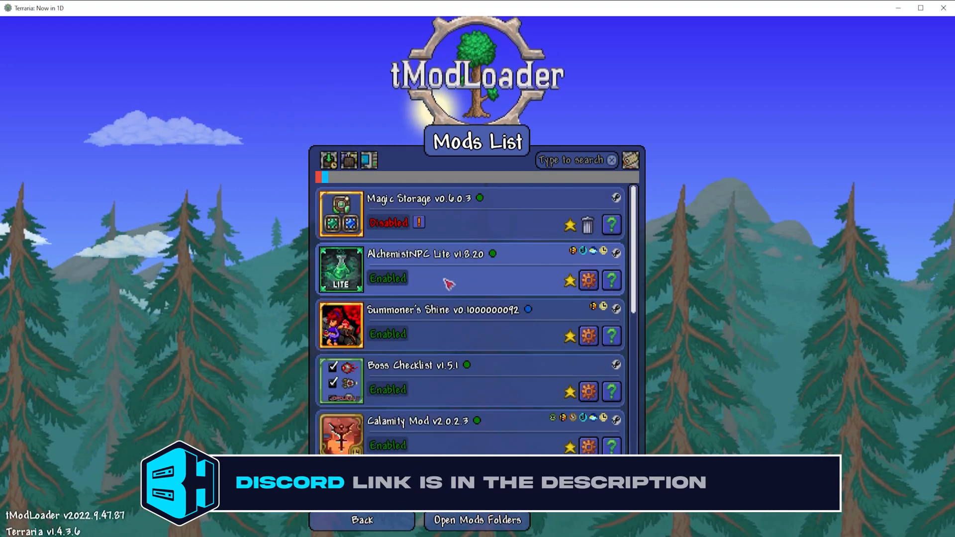
{"action": "scroll", "scroll_direction": "down", "scroll_amount": 3}
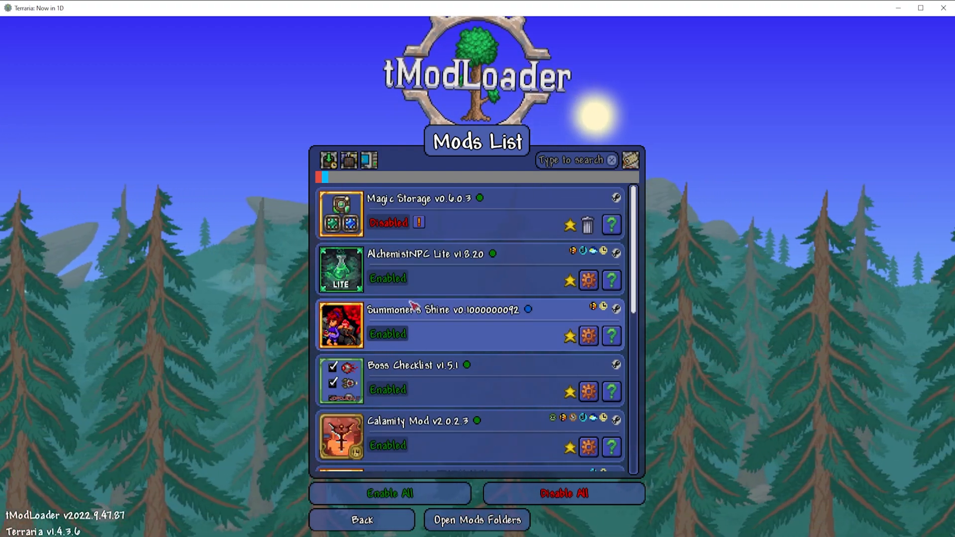
{"action": "mouse_move", "coordinate": [588, 280]}
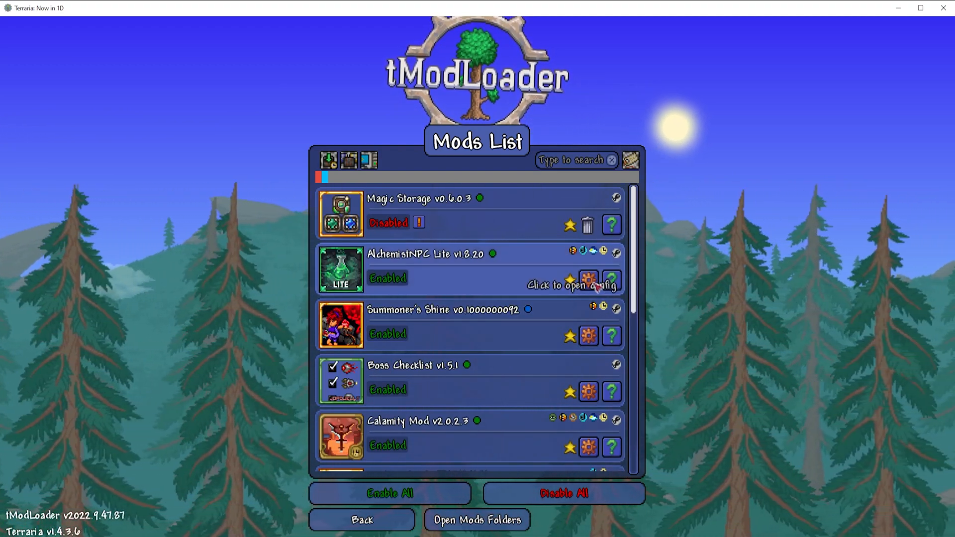
{"action": "left_click", "coordinate": [588, 280]}
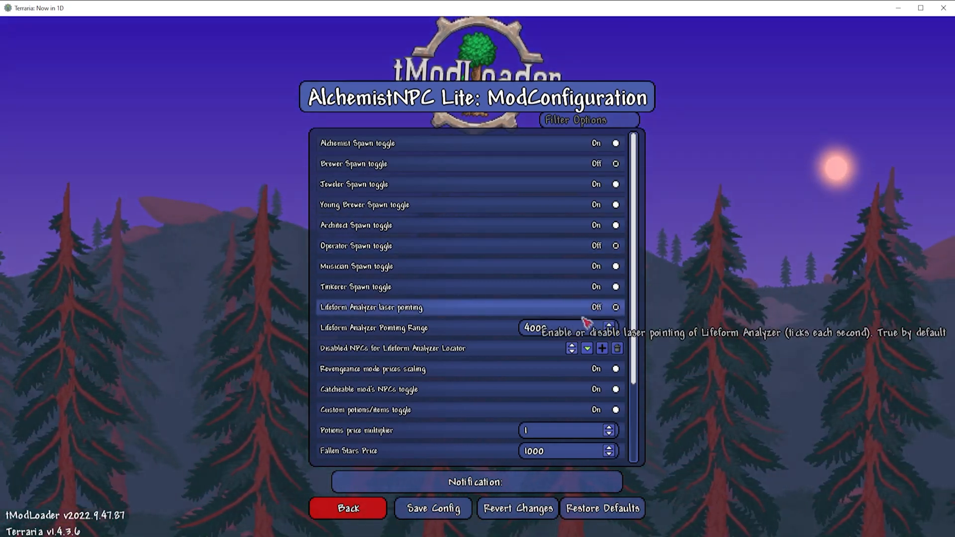
{"action": "mouse_move", "coordinate": [514, 482]}
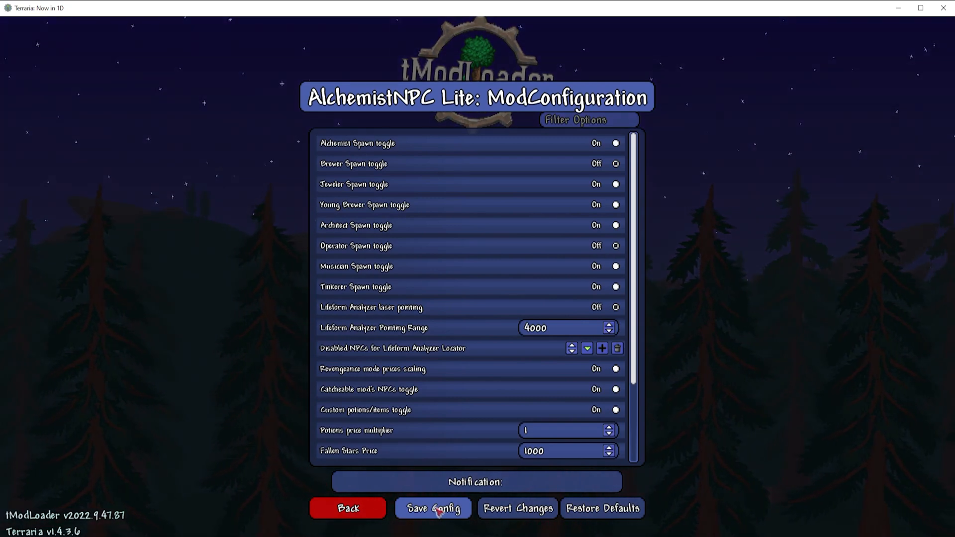
{"action": "left_click", "coordinate": [433, 521]}
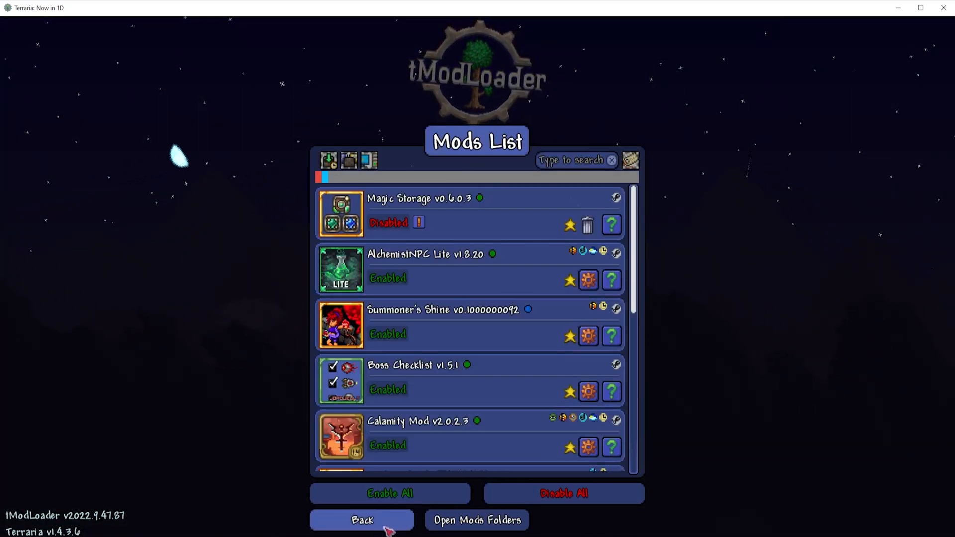
Save the currently enabled mods as a new mod pack named 'New Modpack'.
{"action": "left_click", "coordinate": [362, 519]}
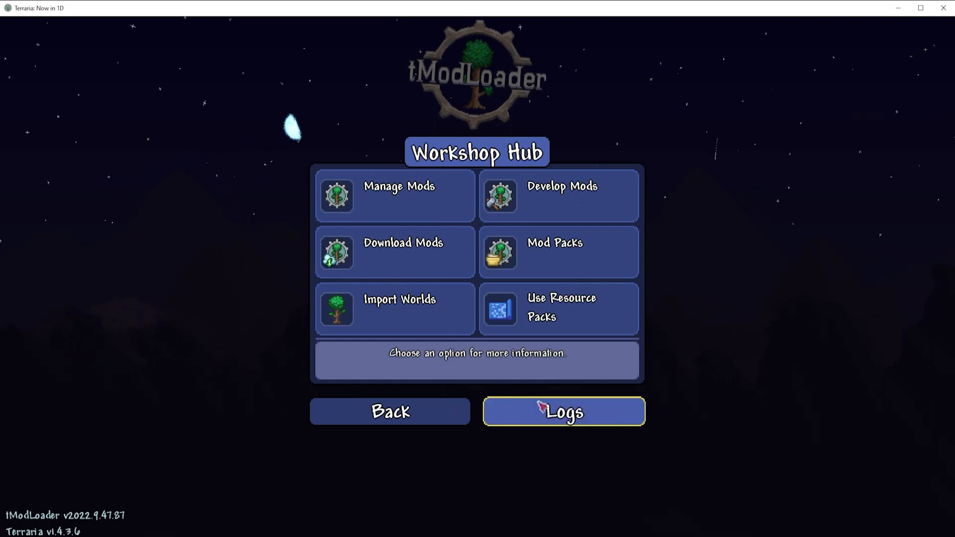
{"action": "left_click", "coordinate": [554, 251]}
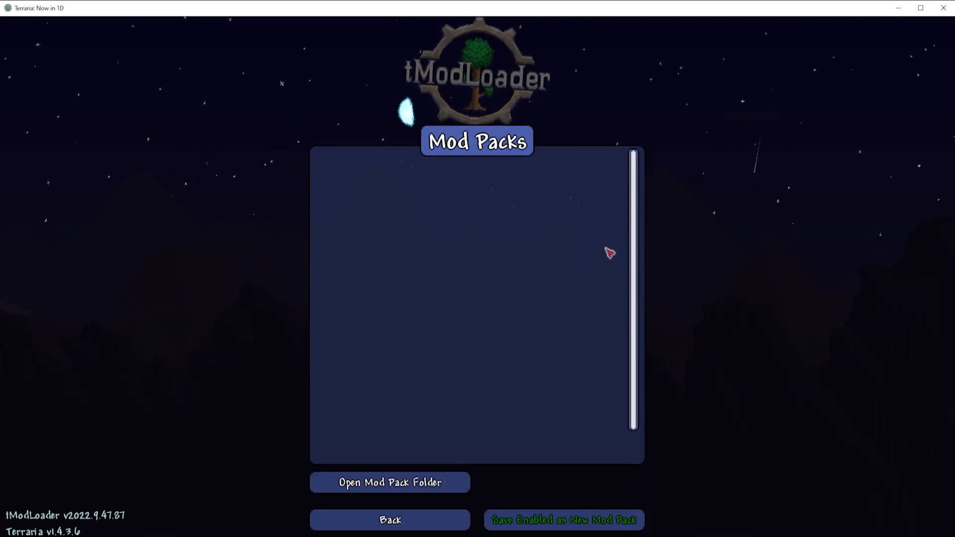
{"action": "mouse_move", "coordinate": [569, 447]}
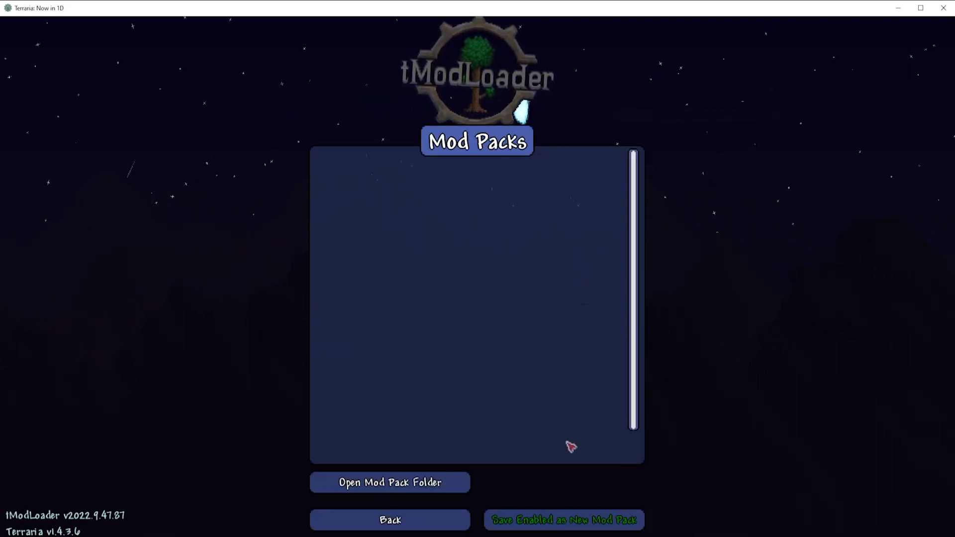
{"action": "left_click", "coordinate": [564, 533]}
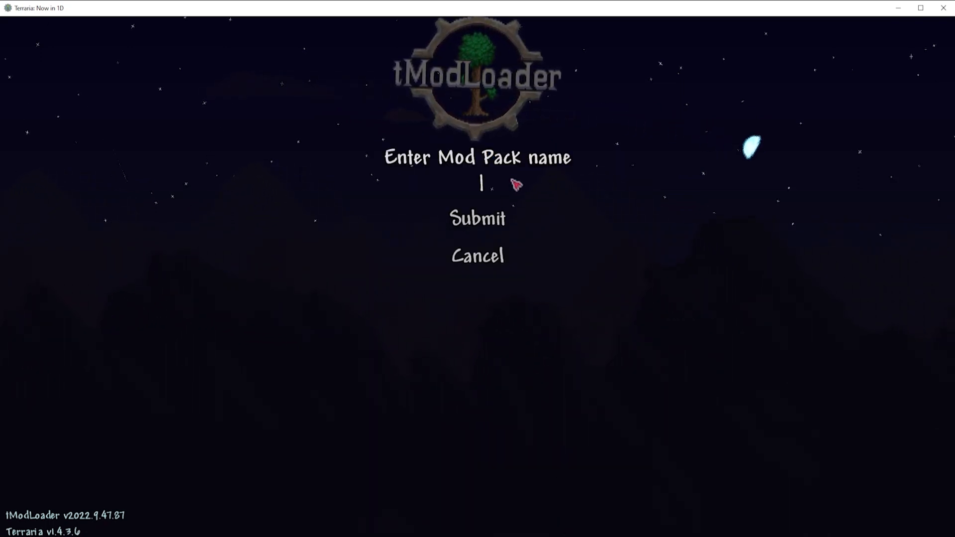
{"action": "type", "text": "New Modpack"}
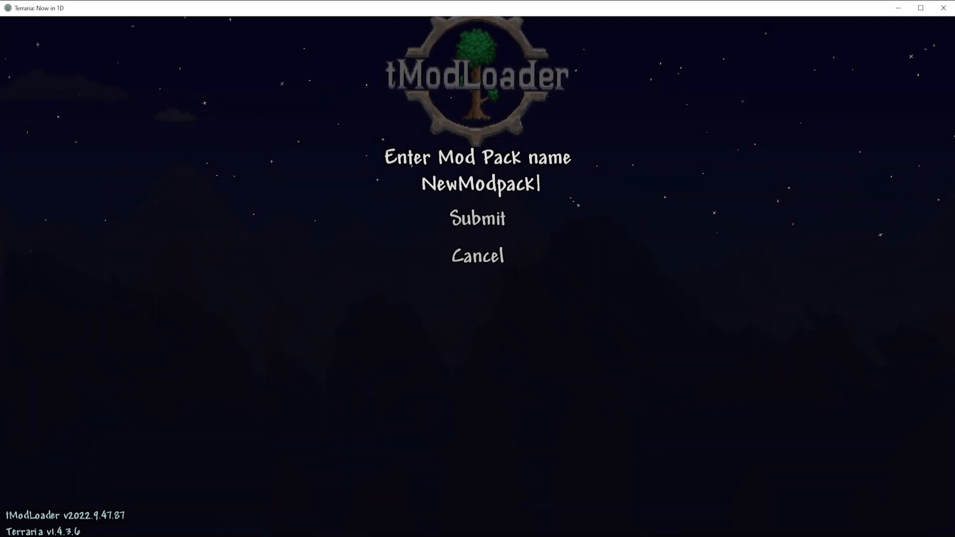
{"action": "left_click", "coordinate": [480, 218]}
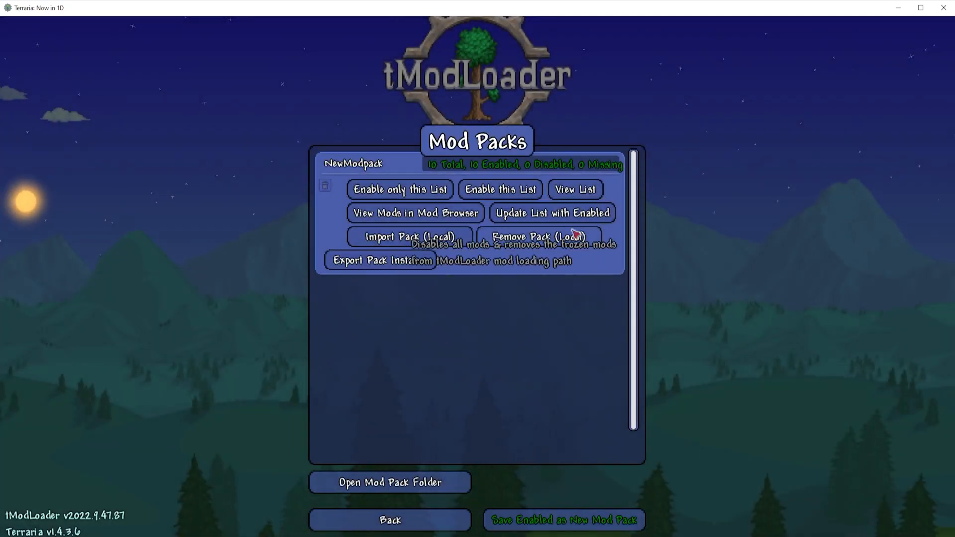
{"action": "mouse_move", "coordinate": [394, 267]}
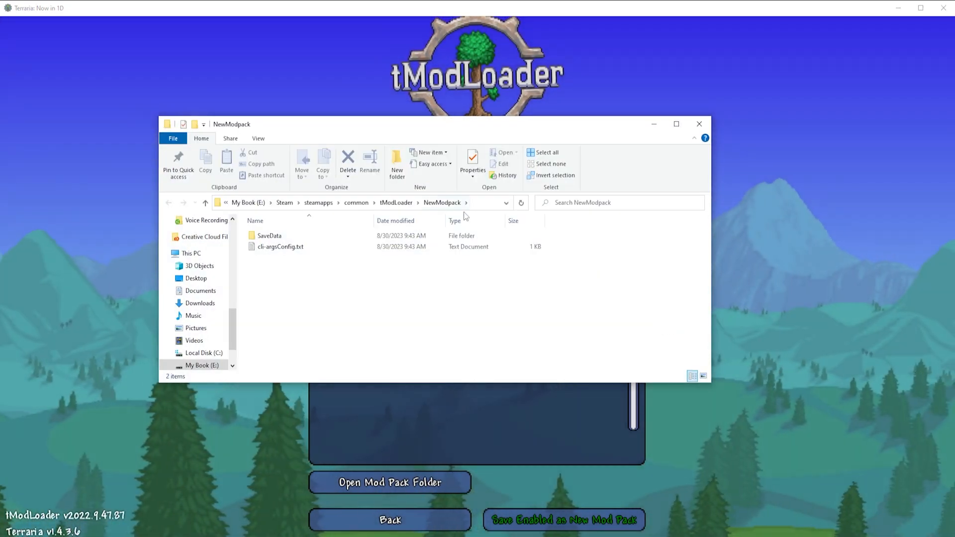
Open the NewModpack folder's SaveData subfolder in File Explorer.
{"action": "double_click", "coordinate": [270, 235]}
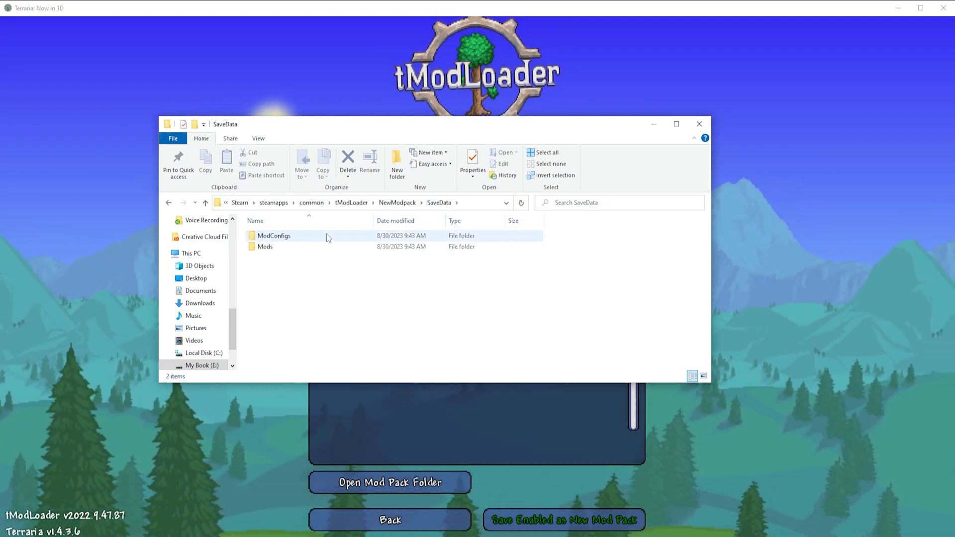
{"action": "mouse_move", "coordinate": [733, 144]}
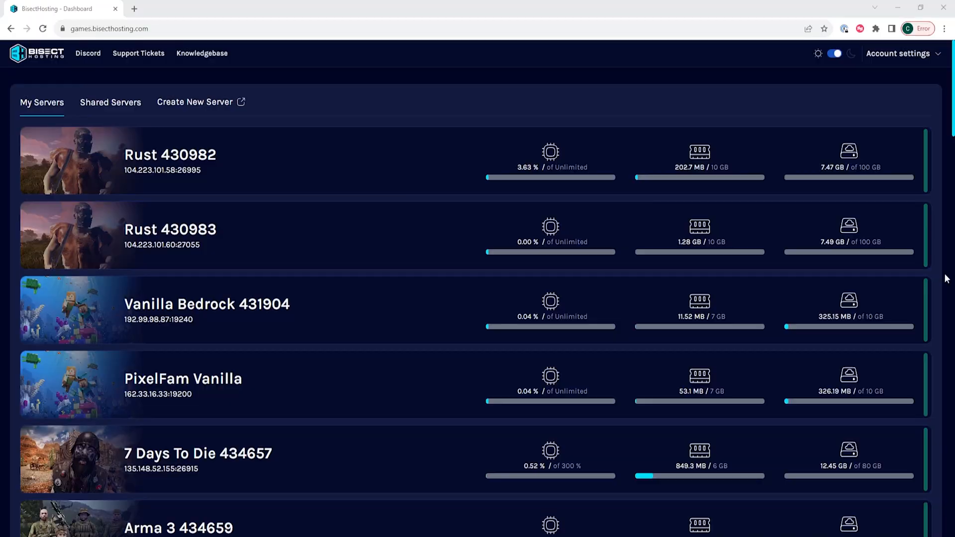
Scroll the My Servers dashboard down to the Terraria tModLoader server.
{"action": "scroll", "scroll_direction": "down", "scroll_amount": 3}
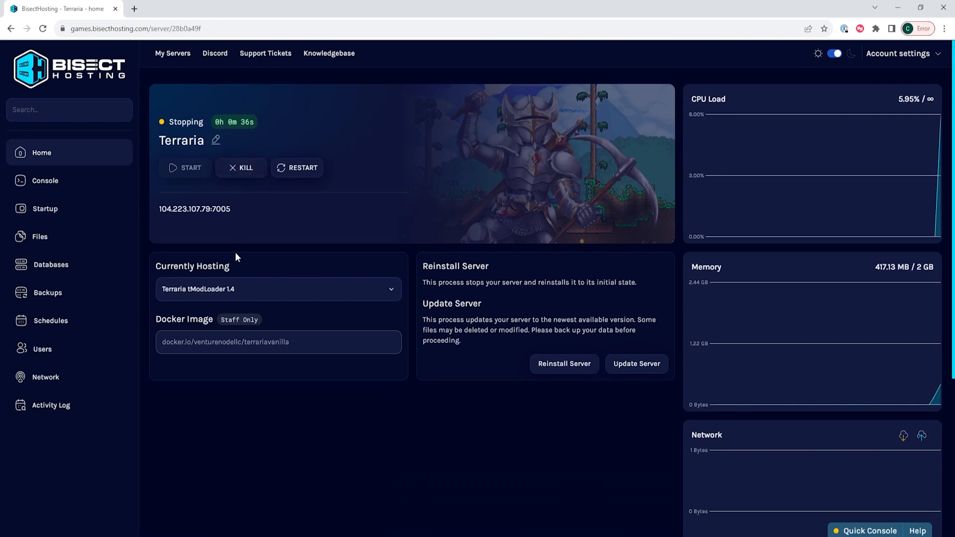
{"action": "mouse_move", "coordinate": [210, 252]}
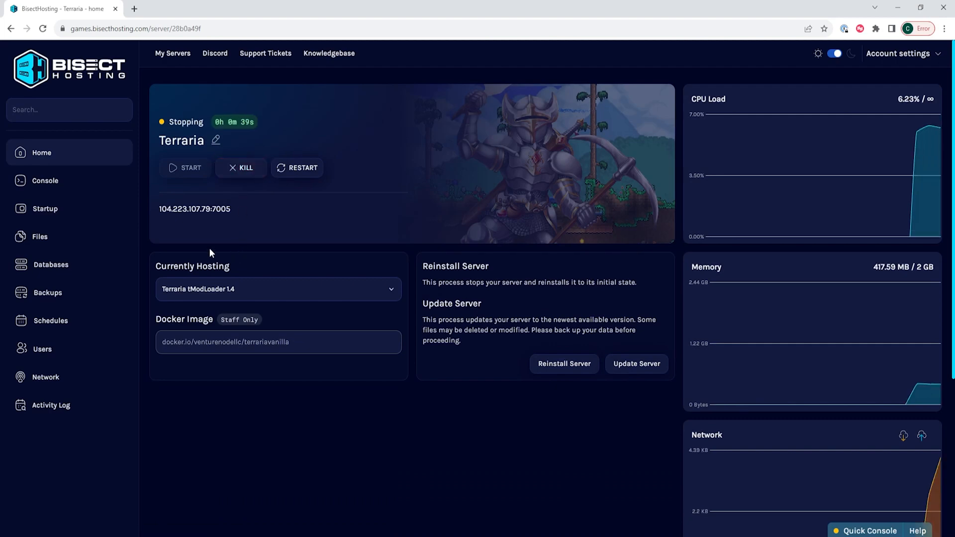
Open the Terraria server's file manager from the sidebar.
{"action": "left_click", "coordinate": [39, 237]}
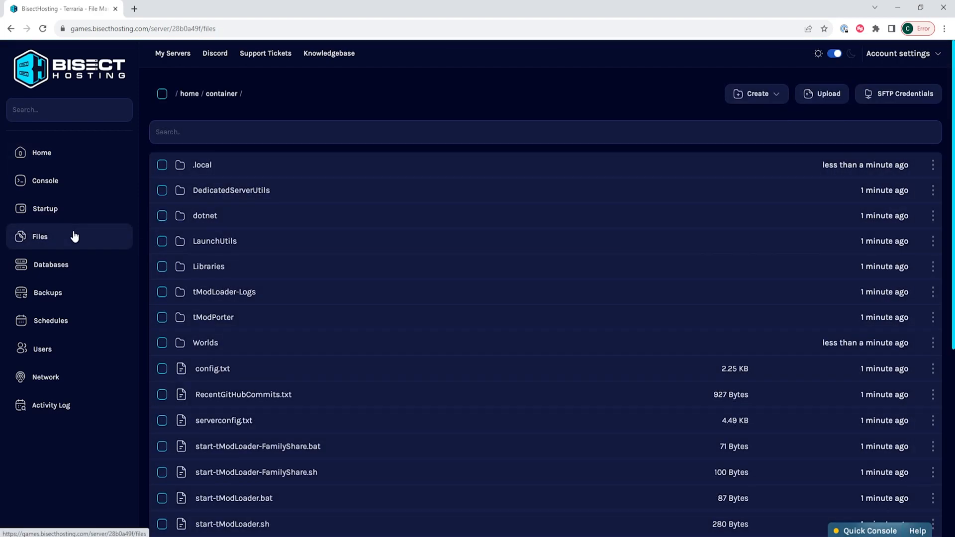
{"action": "mouse_move", "coordinate": [264, 169]}
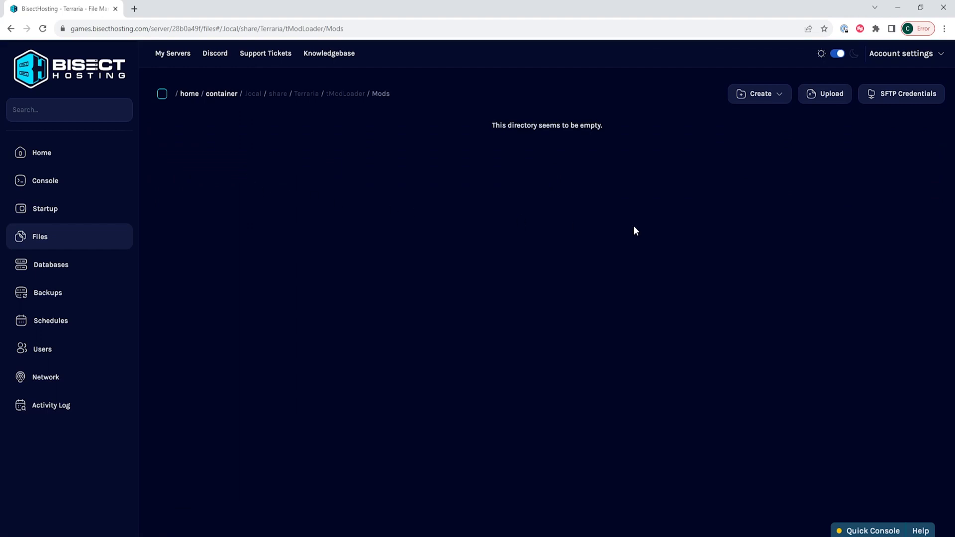
{"action": "mouse_move", "coordinate": [250, 534]}
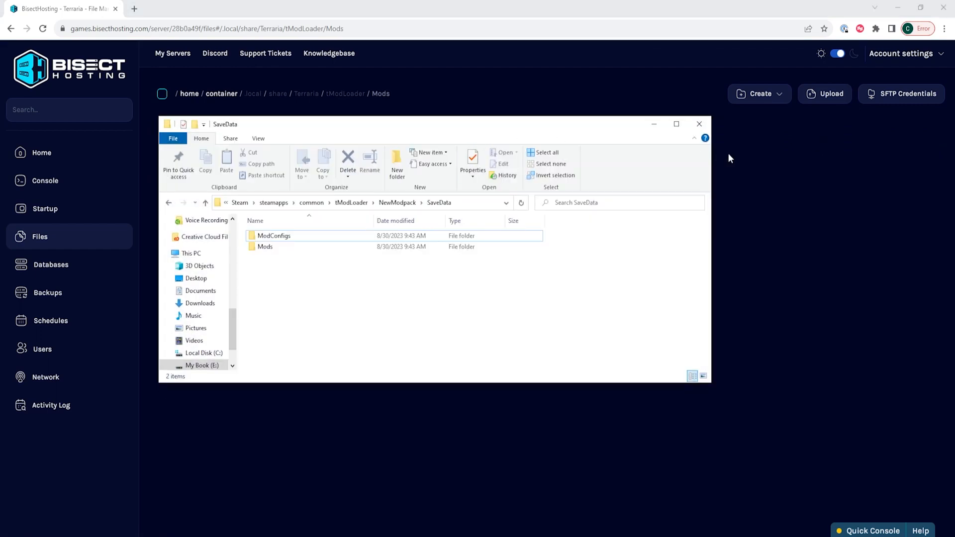
Open a SaveData subfolder, then start the Terraria server and return to its Mods files.
{"action": "double_click", "coordinate": [265, 246]}
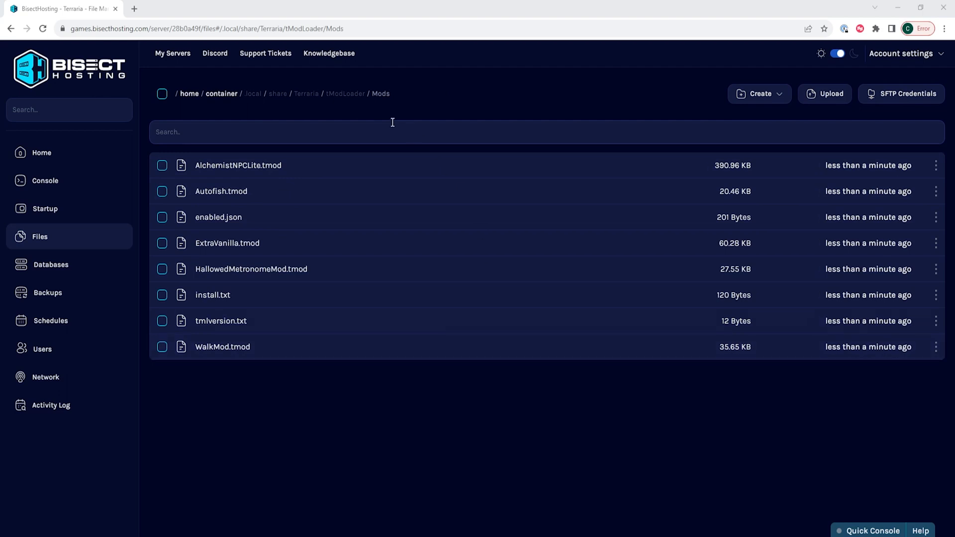
{"action": "mouse_move", "coordinate": [506, 130]}
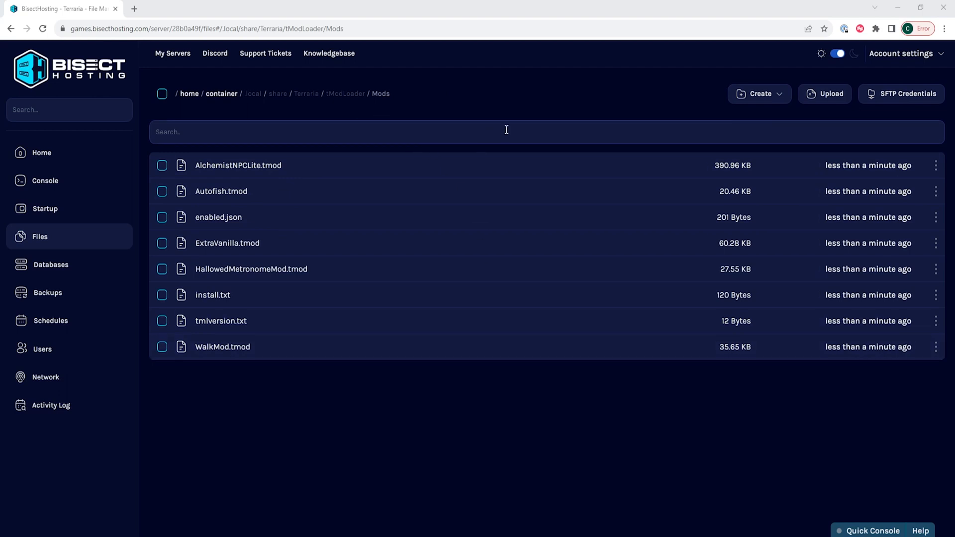
{"action": "mouse_move", "coordinate": [352, 100]}
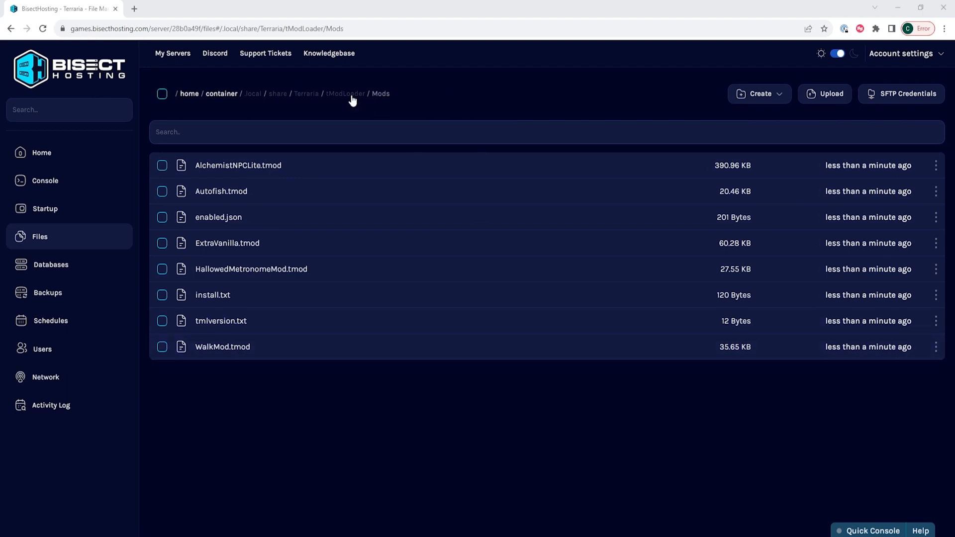
{"action": "left_click", "coordinate": [41, 153]}
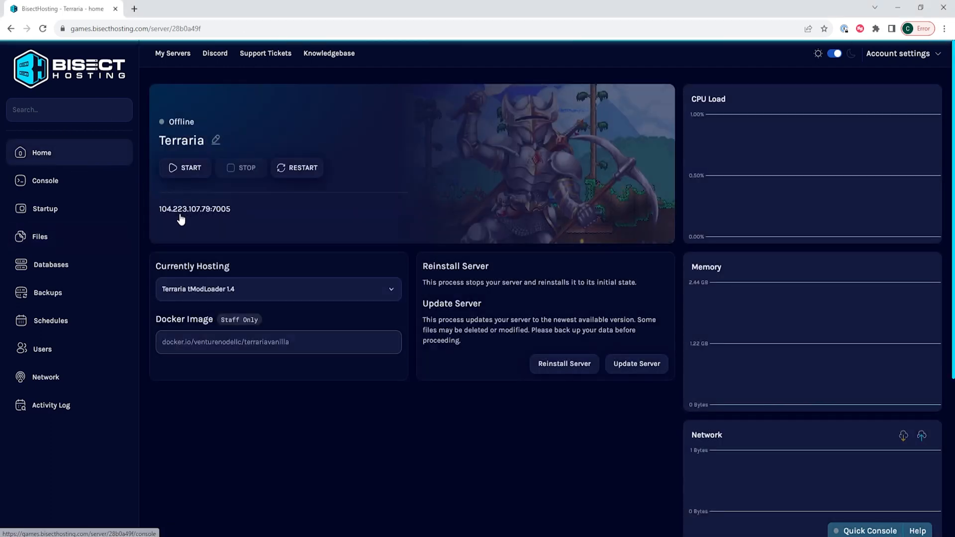
{"action": "left_click", "coordinate": [185, 167]}
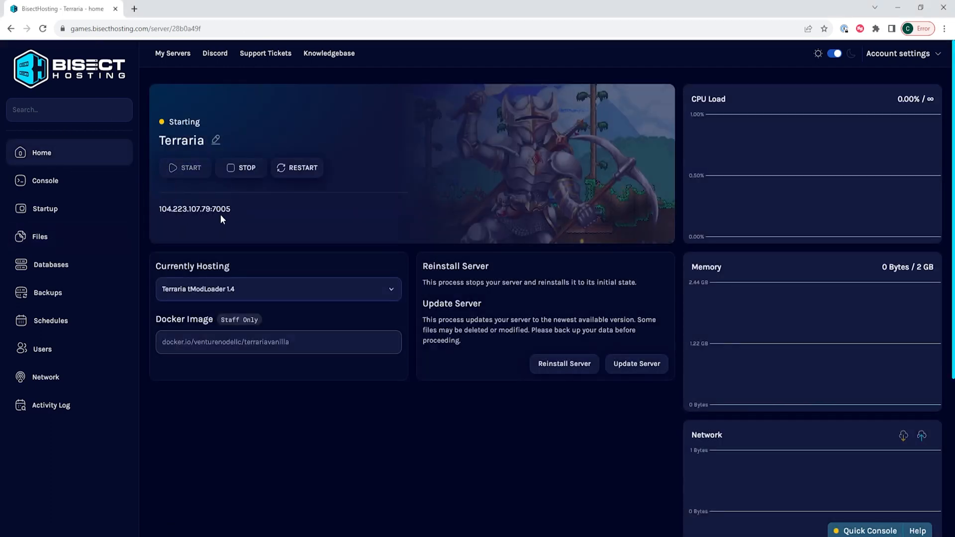
{"action": "left_click", "coordinate": [40, 236]}
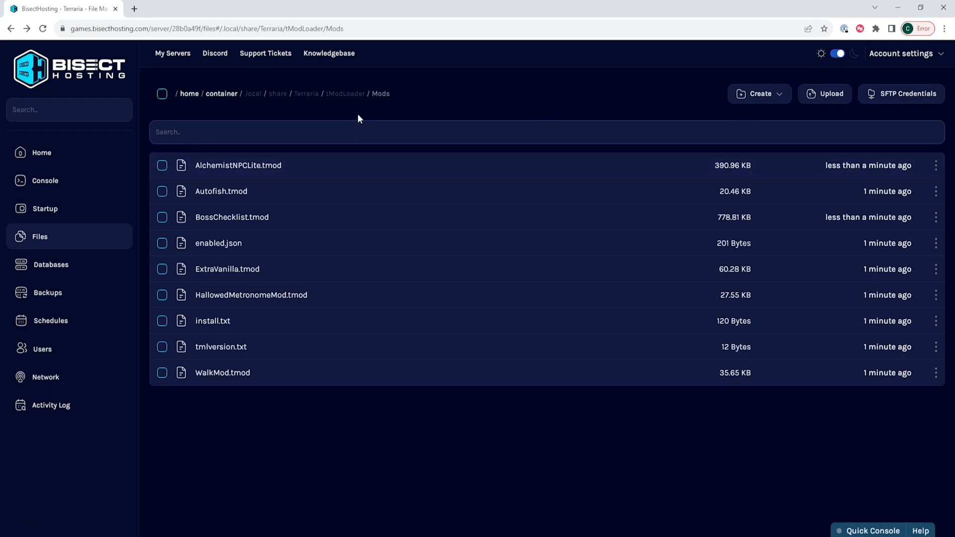
{"action": "mouse_move", "coordinate": [357, 102]}
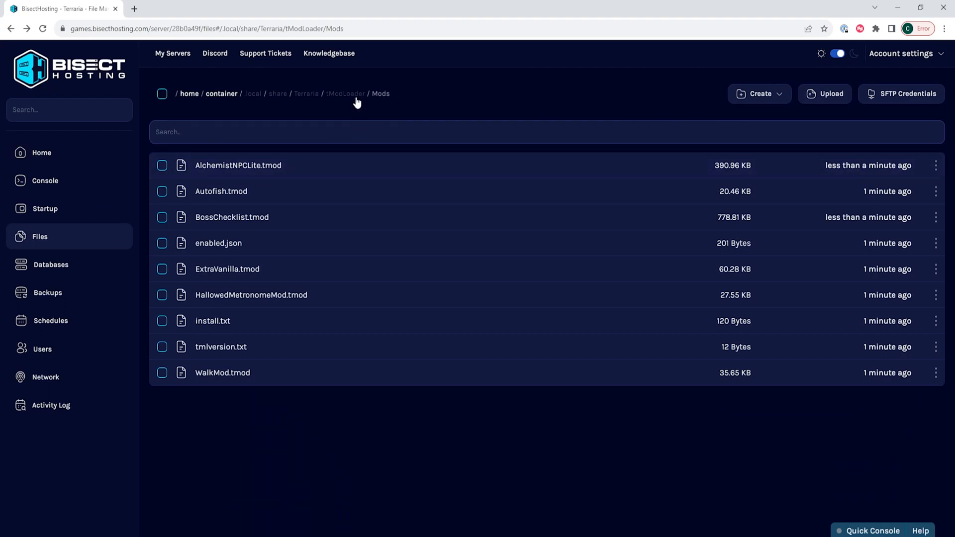
In the tModLoader folder, begin a new folder named ModConfigs.
{"action": "left_click", "coordinate": [345, 94]}
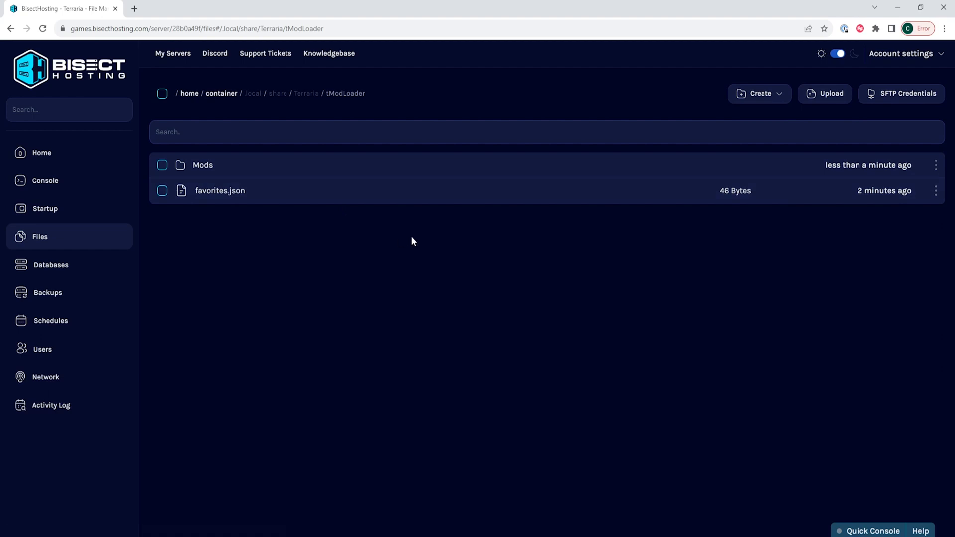
{"action": "left_click", "coordinate": [760, 94]}
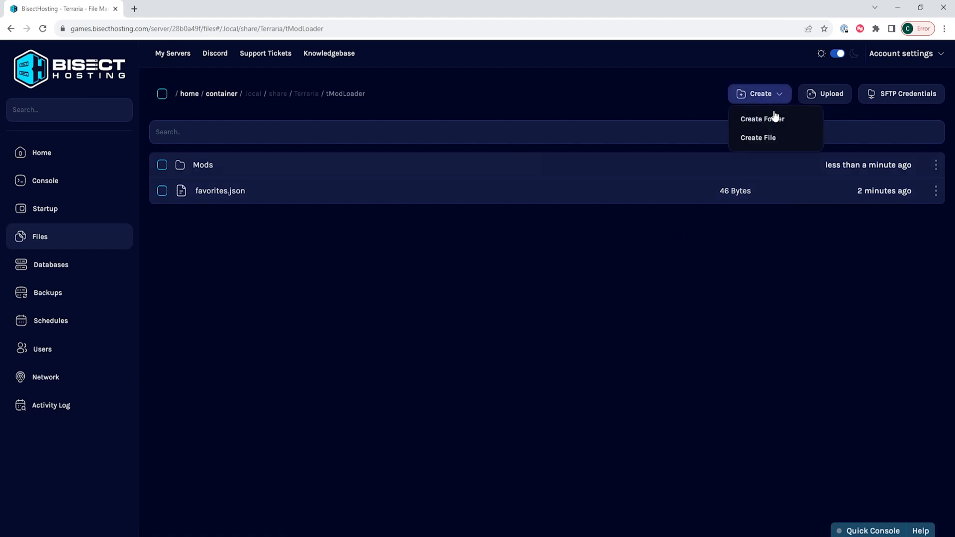
{"action": "left_click", "coordinate": [763, 118]}
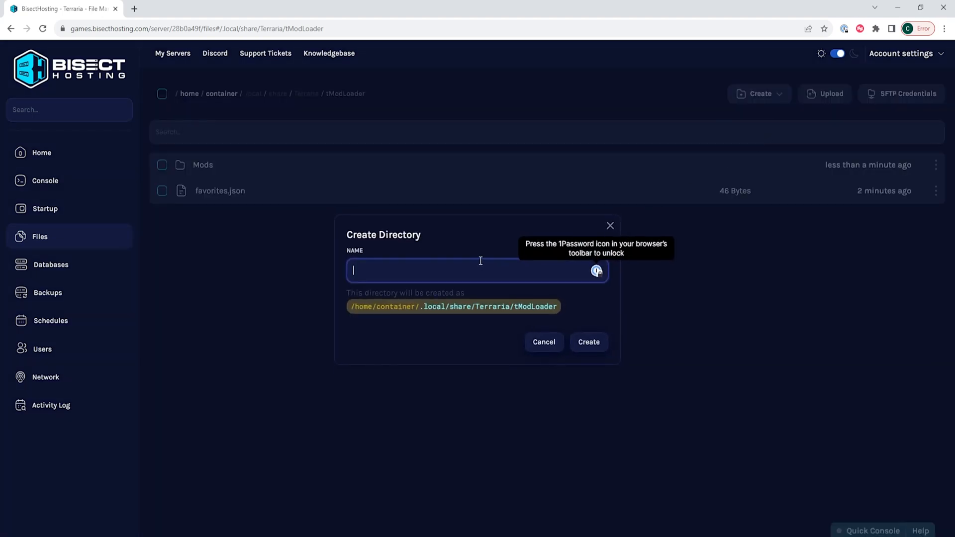
{"action": "type", "text": "ModConfigs"}
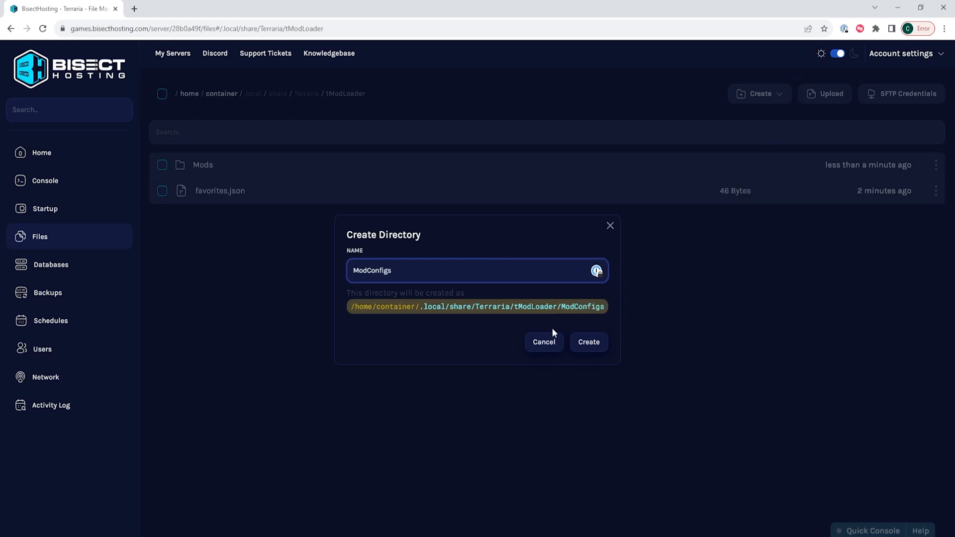
Create the ModConfigs folder and open it.
{"action": "left_click", "coordinate": [588, 342]}
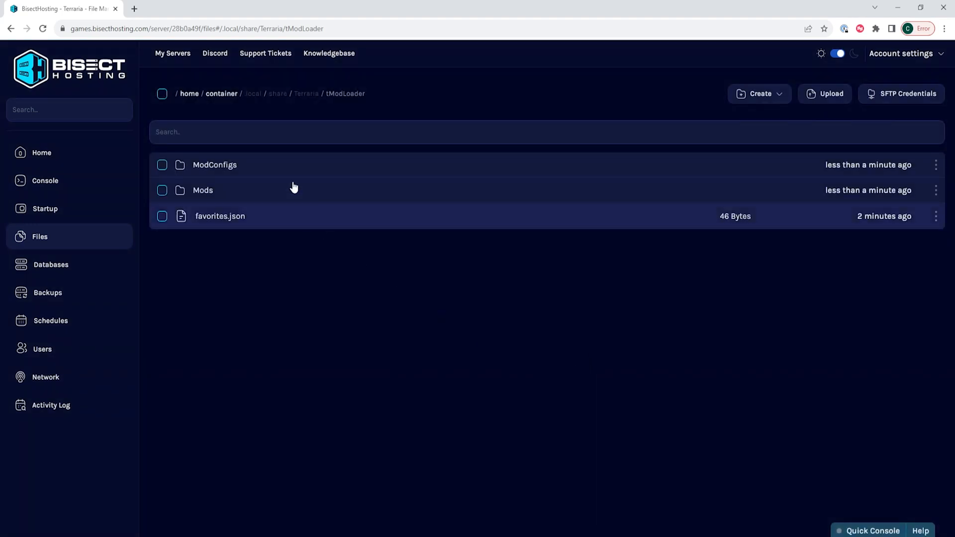
{"action": "left_click", "coordinate": [215, 164]}
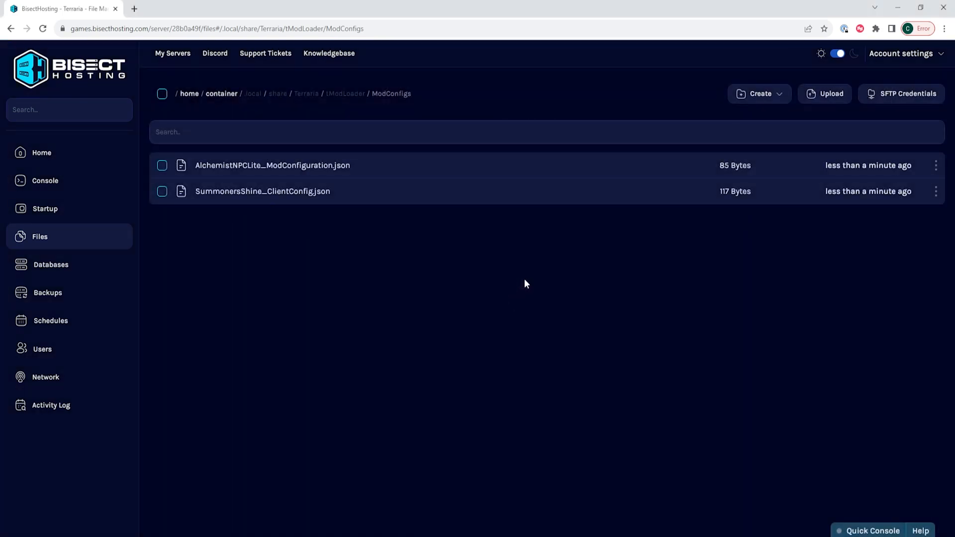
{"action": "mouse_move", "coordinate": [383, 272]}
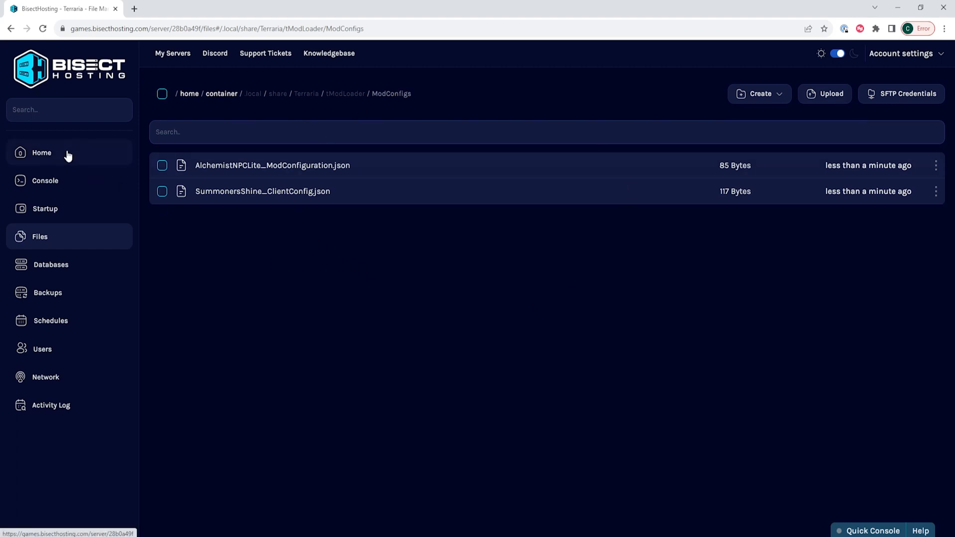
Reopen the Terraria server from My Servers, stop it, and return to its root files.
{"action": "left_click", "coordinate": [41, 153]}
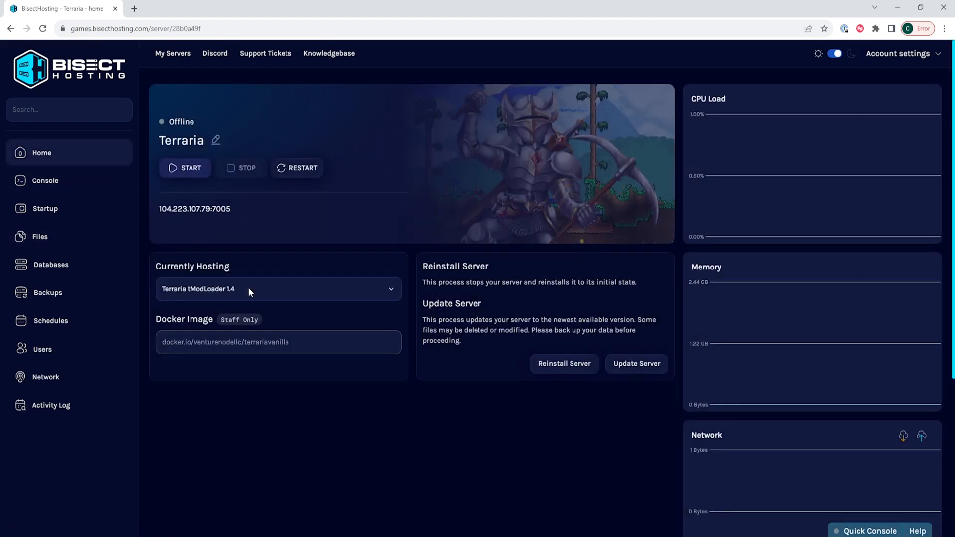
{"action": "left_click", "coordinate": [185, 168]}
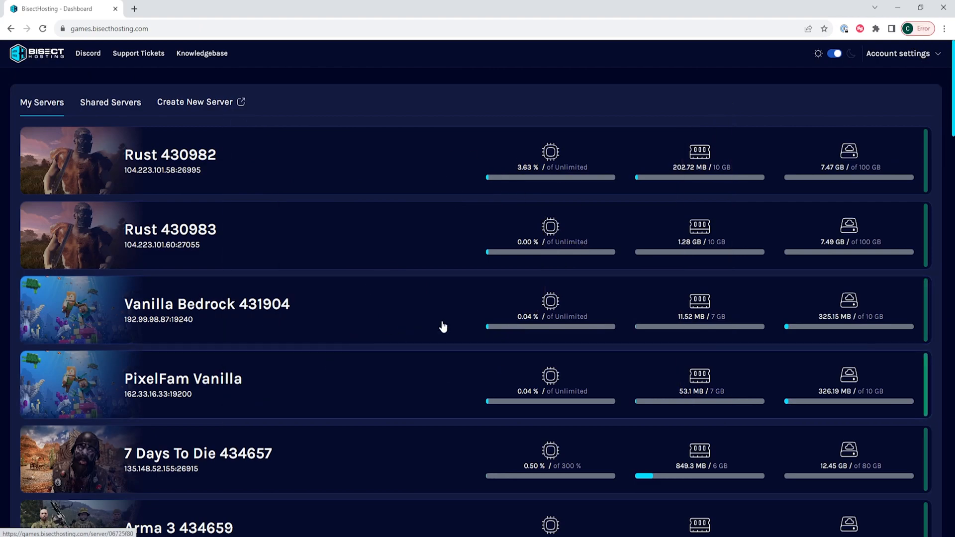
{"action": "scroll", "scroll_direction": "down", "scroll_amount": 3}
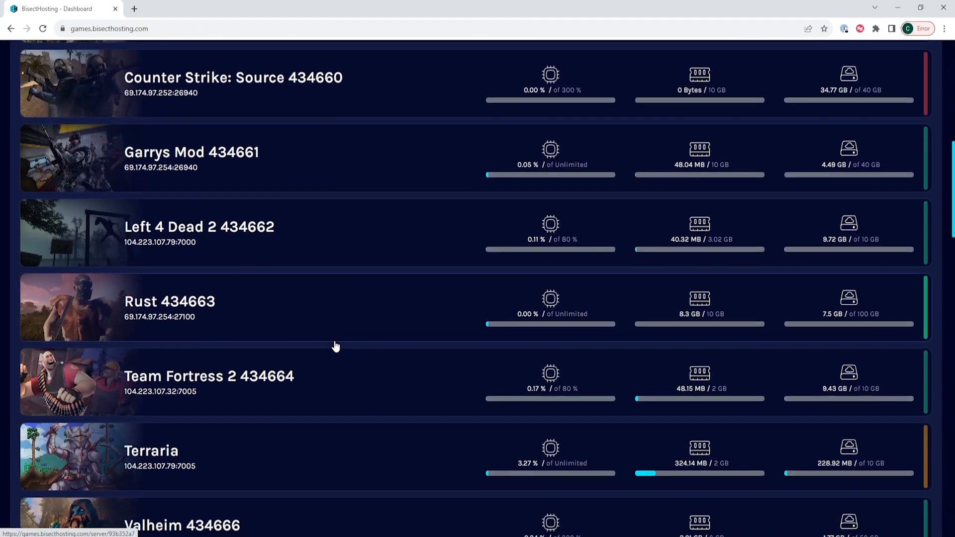
{"action": "left_click", "coordinate": [153, 451]}
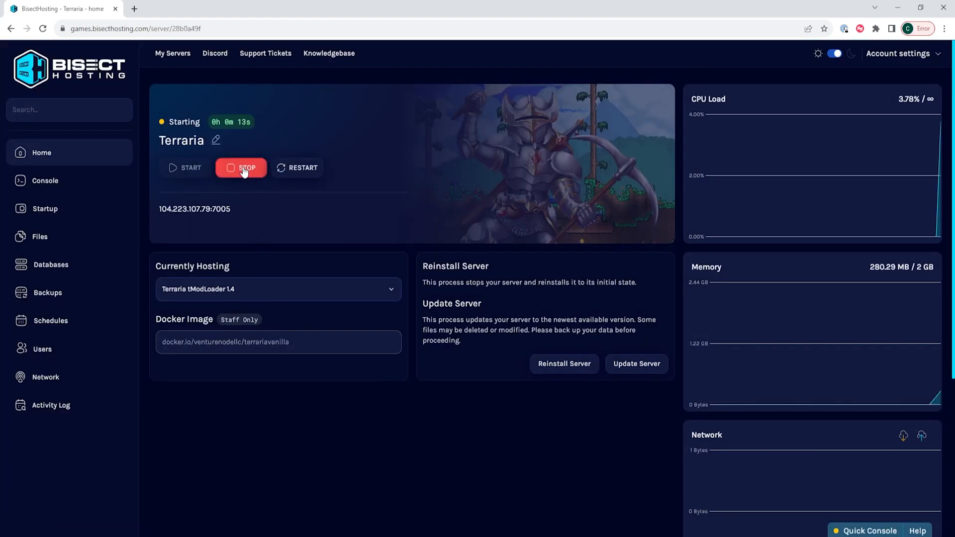
{"action": "left_click", "coordinate": [241, 167]}
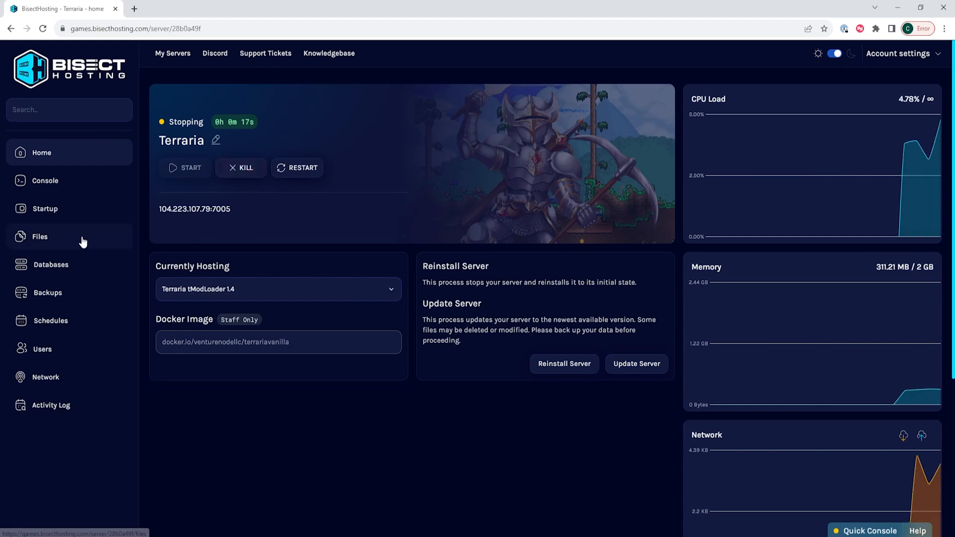
{"action": "left_click", "coordinate": [39, 237]}
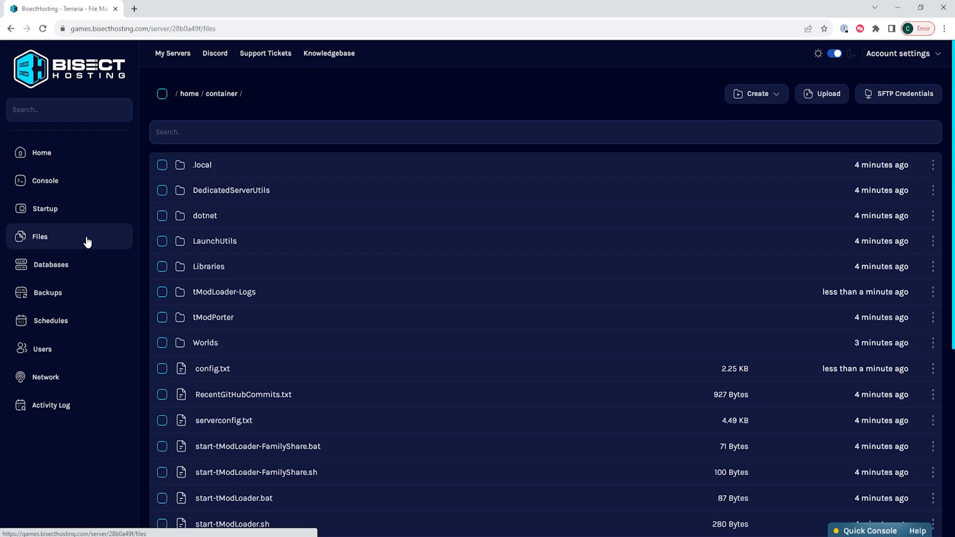
Open the .local folder and then the share folder on the way back to Mods.
{"action": "left_click", "coordinate": [202, 165]}
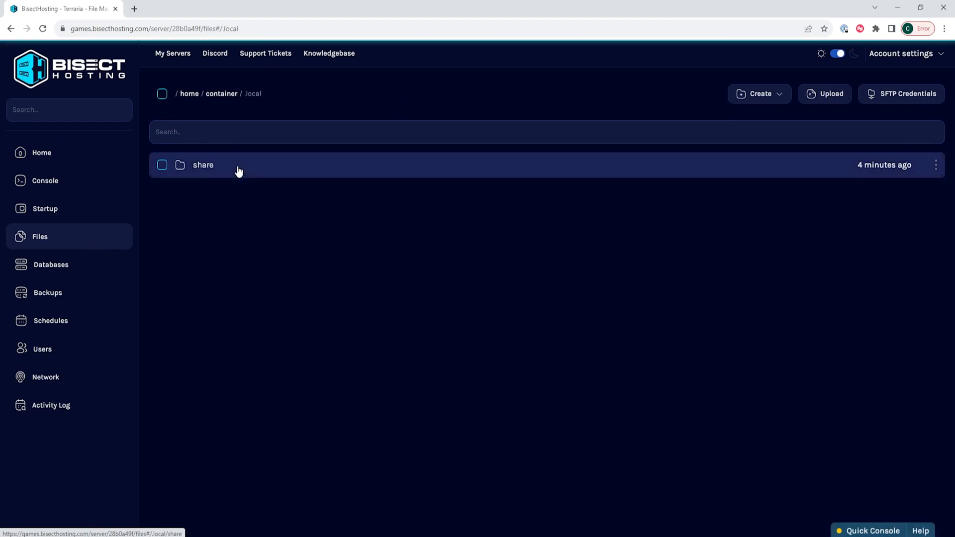
{"action": "left_click", "coordinate": [202, 165]}
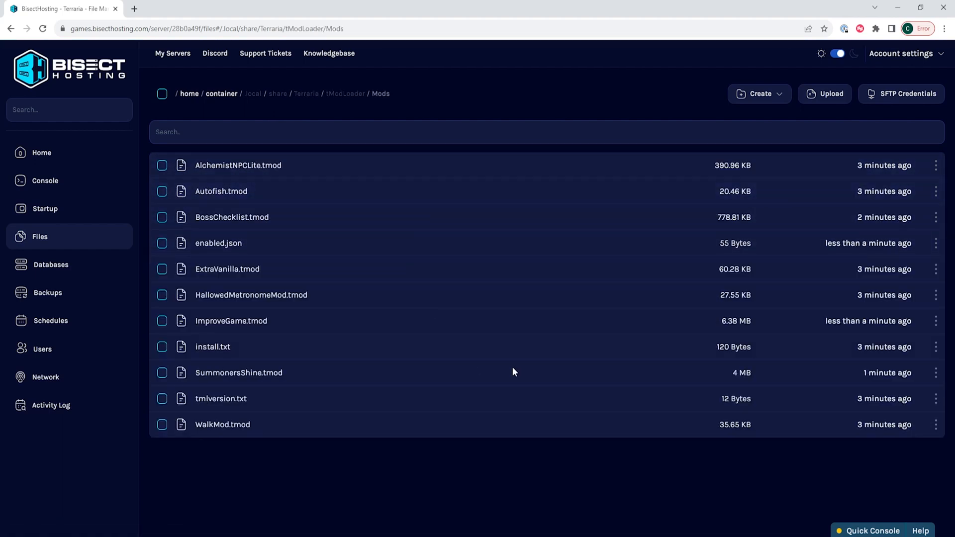
{"action": "mouse_move", "coordinate": [366, 464]}
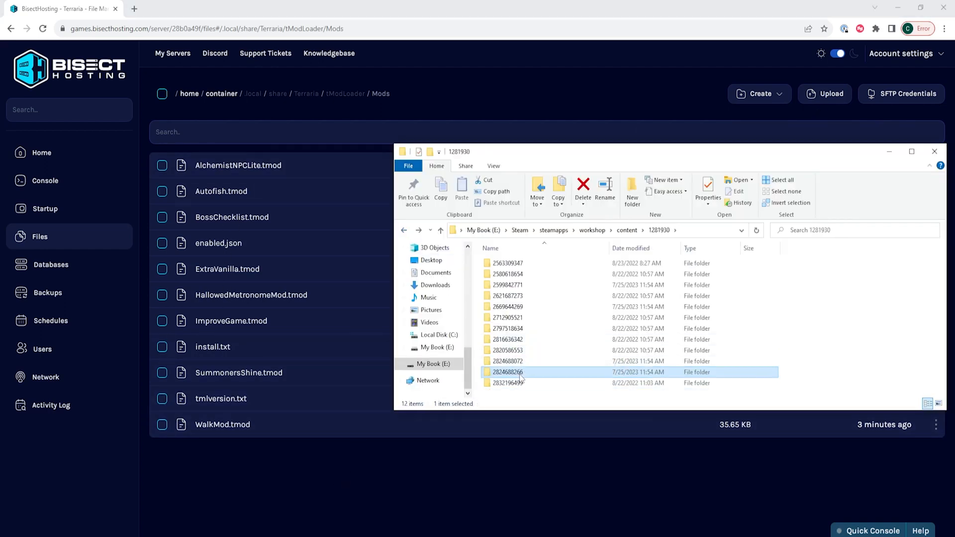
Open the 2023.6 workshop folder and select CalamityModMusic.tmod.
{"action": "double_click", "coordinate": [507, 372]}
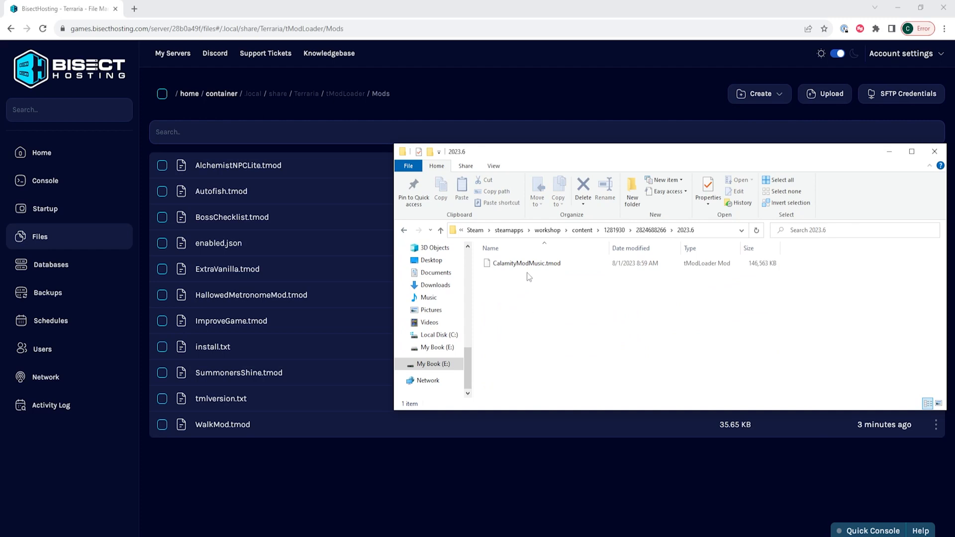
{"action": "left_click", "coordinate": [526, 263]}
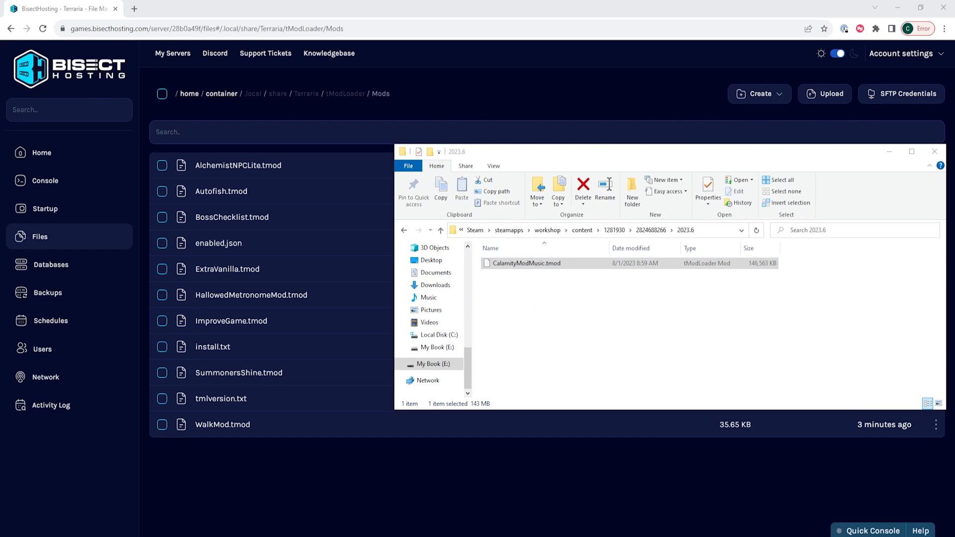
{"action": "mouse_move", "coordinate": [590, 321]}
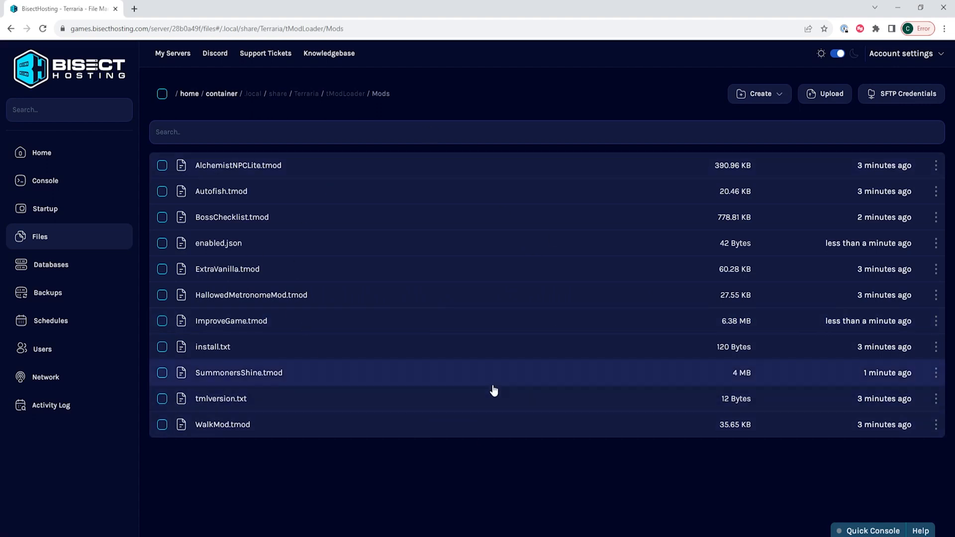
Create a new blank file in Mods with the [ ] brackets split onto separate lines.
{"action": "left_click", "coordinate": [759, 94]}
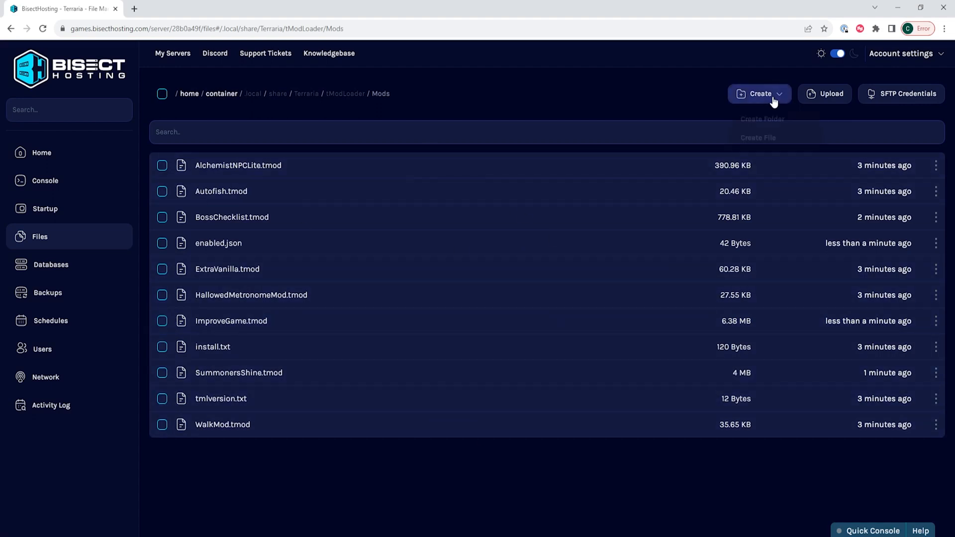
{"action": "left_click", "coordinate": [758, 138]}
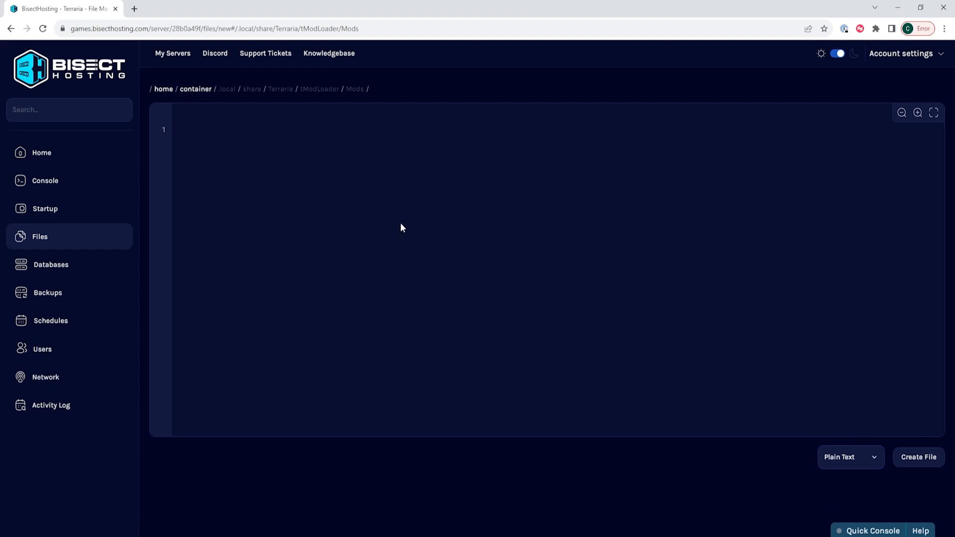
{"action": "mouse_move", "coordinate": [405, 231]}
{"action": "type", "text": "[]"}
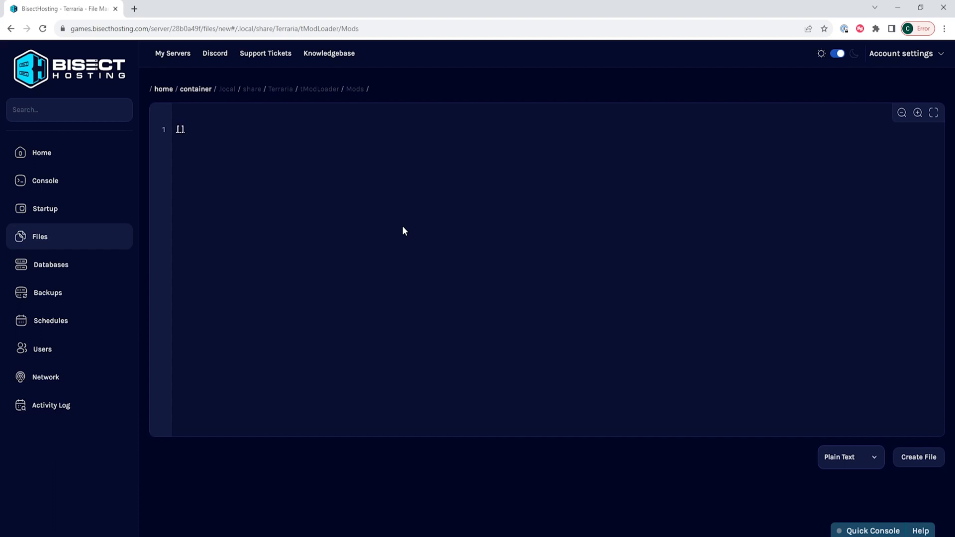
{"action": "key", "text": "Enter"}
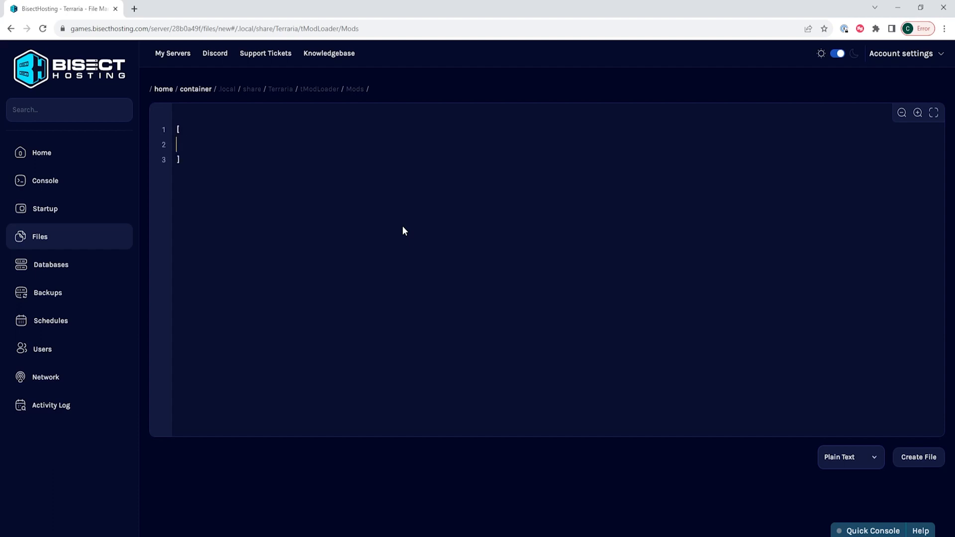
Type "ModName", "AnotherMods", "lastmod" inside the brackets, one per line with commas.
{"action": "type", "text": "\"\""}
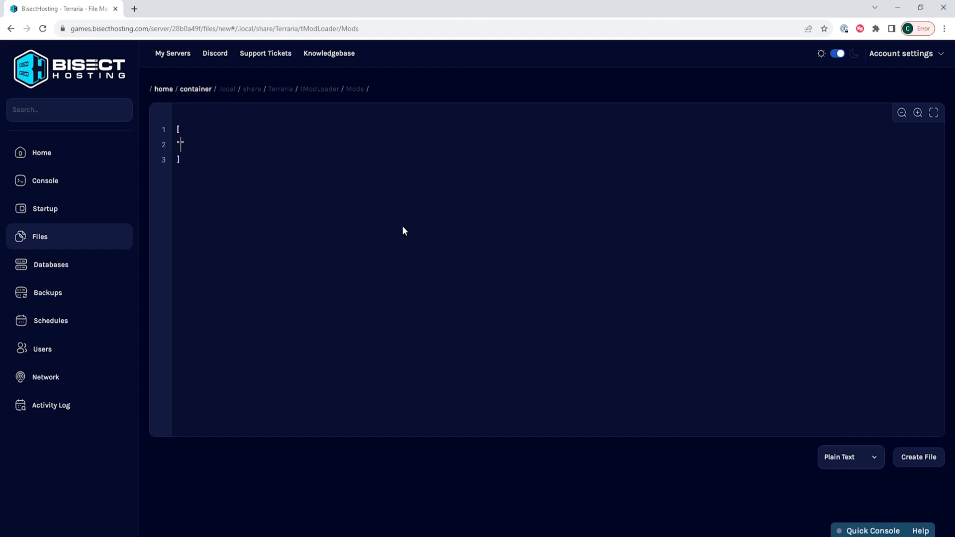
{"action": "type", "text": "Mod"}
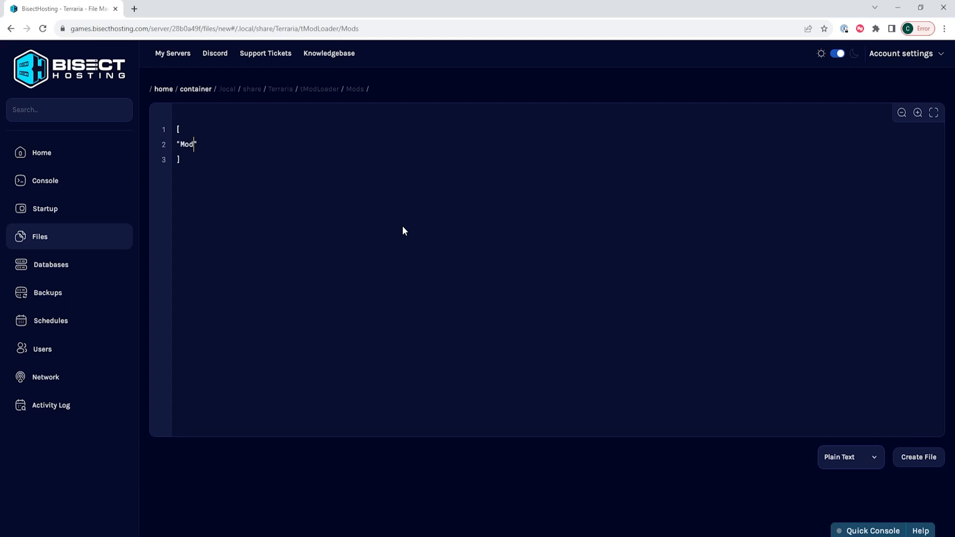
{"action": "type", "text": "Name"}
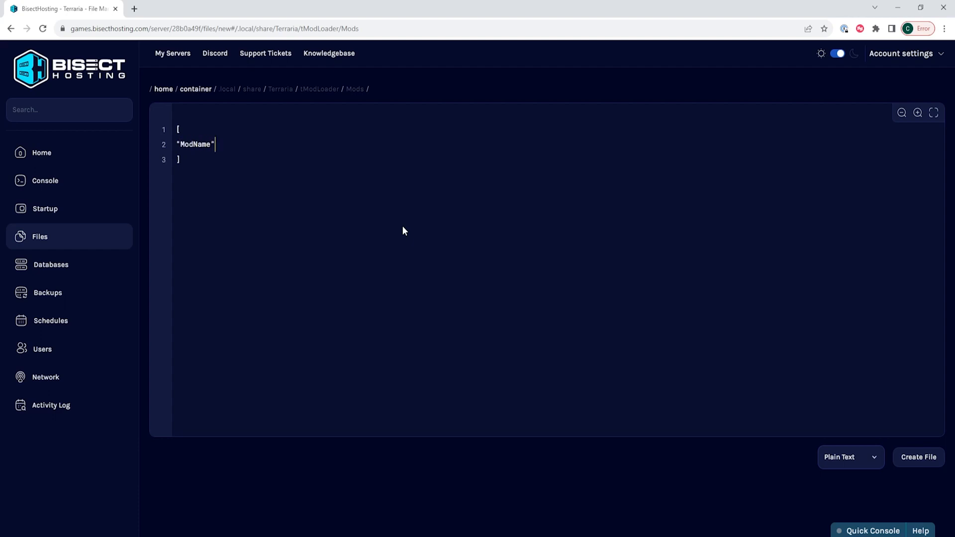
{"action": "type", "text": ","}
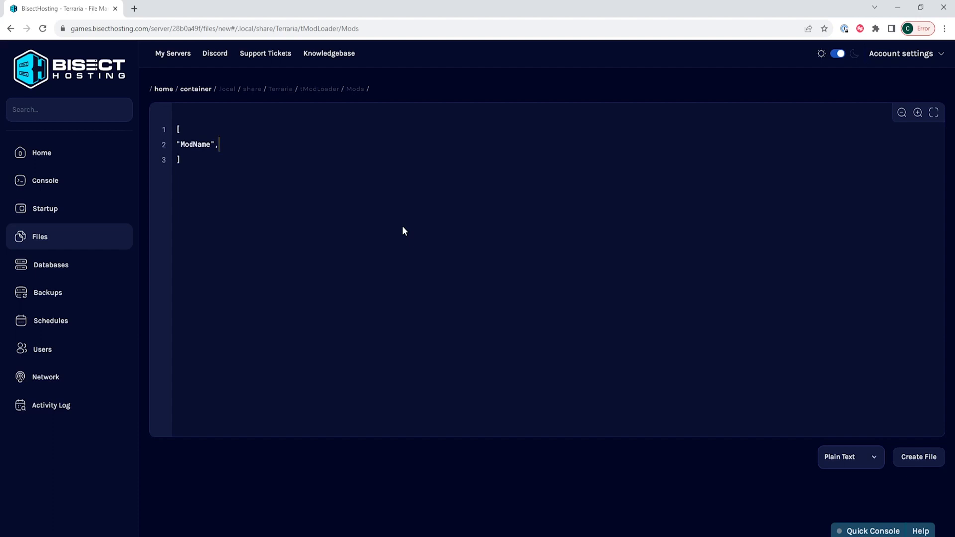
{"action": "key", "text": "Enter"}
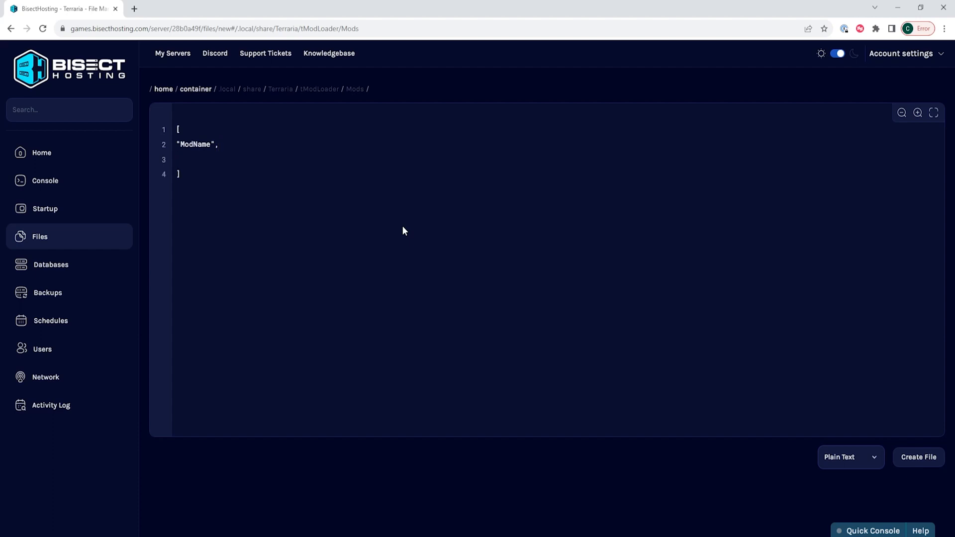
{"action": "type", "text": "\"Anot\""}
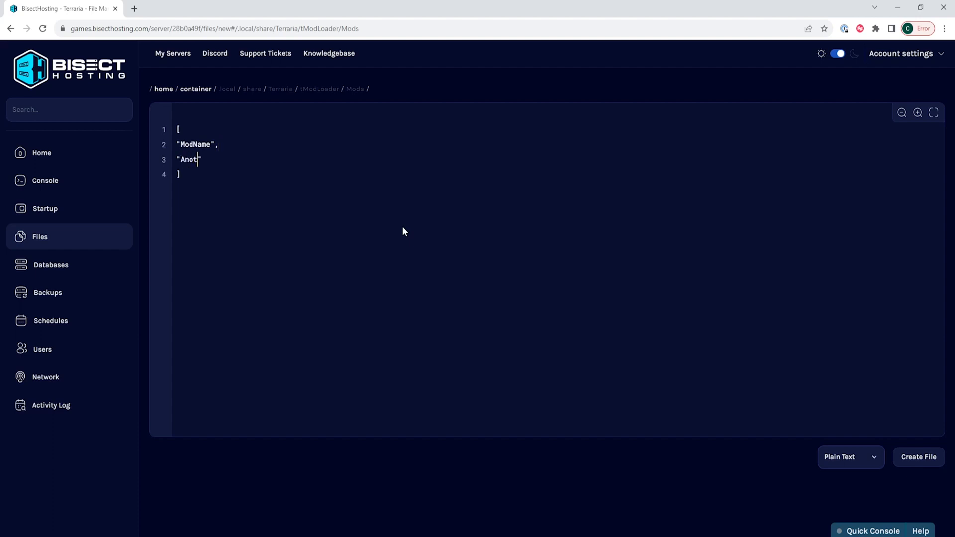
{"action": "type", "text": "herMods\""}
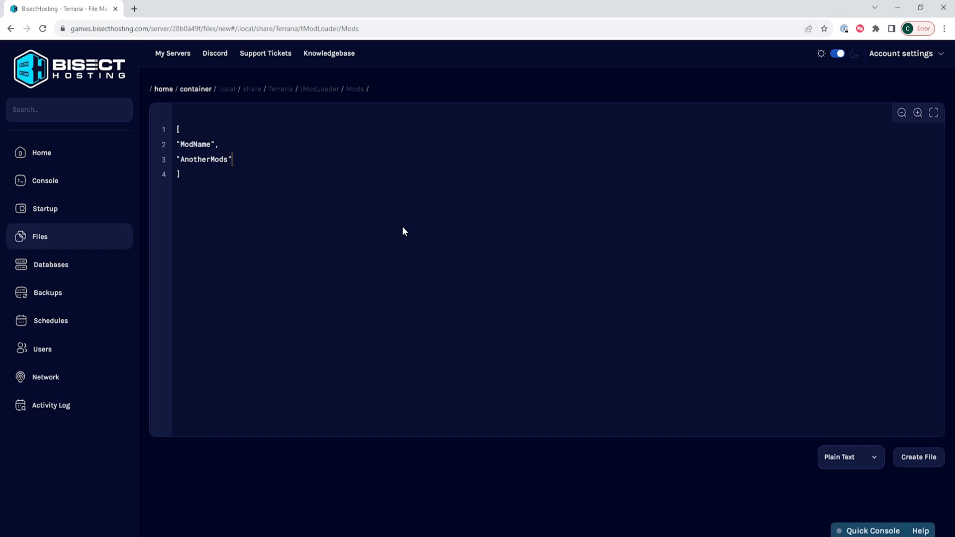
{"action": "type", "text": ","}
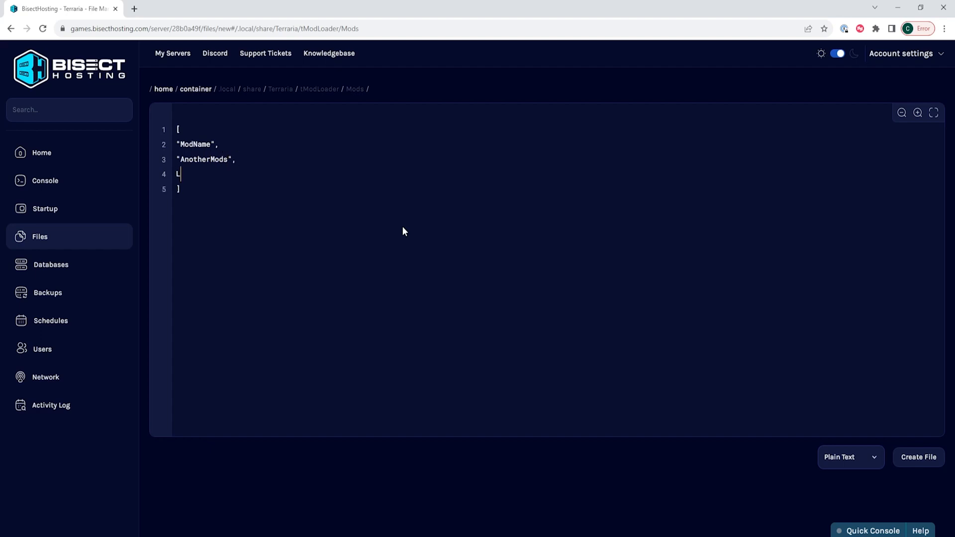
{"action": "type", "text": "lastmod\""}
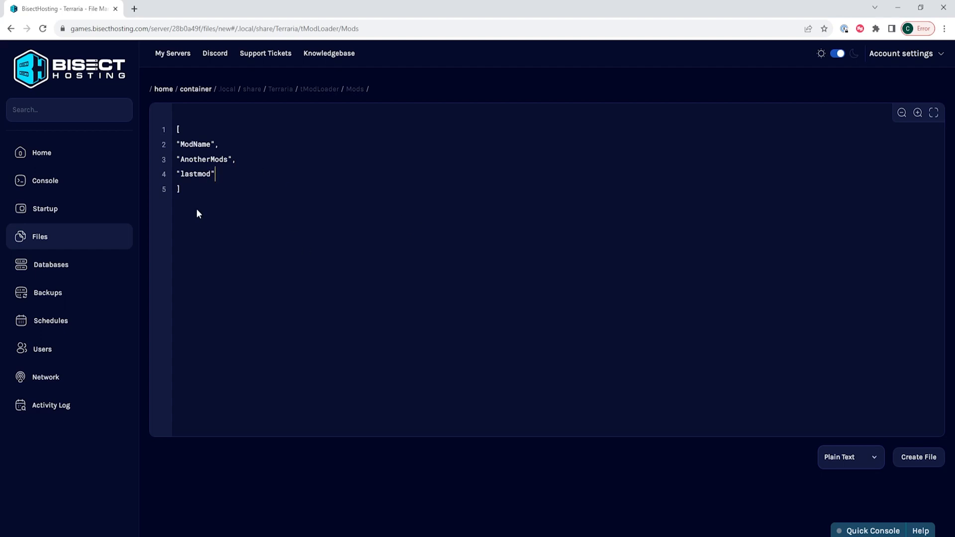
{"action": "mouse_move", "coordinate": [282, 216]}
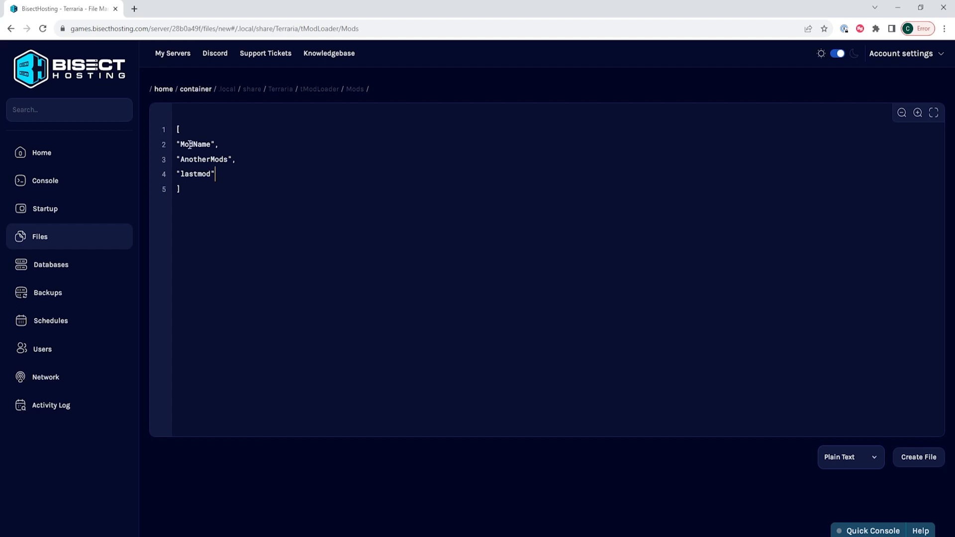
Create the file as Enabled.json, then start the Terraria server from the overview page.
{"action": "left_click", "coordinate": [919, 457]}
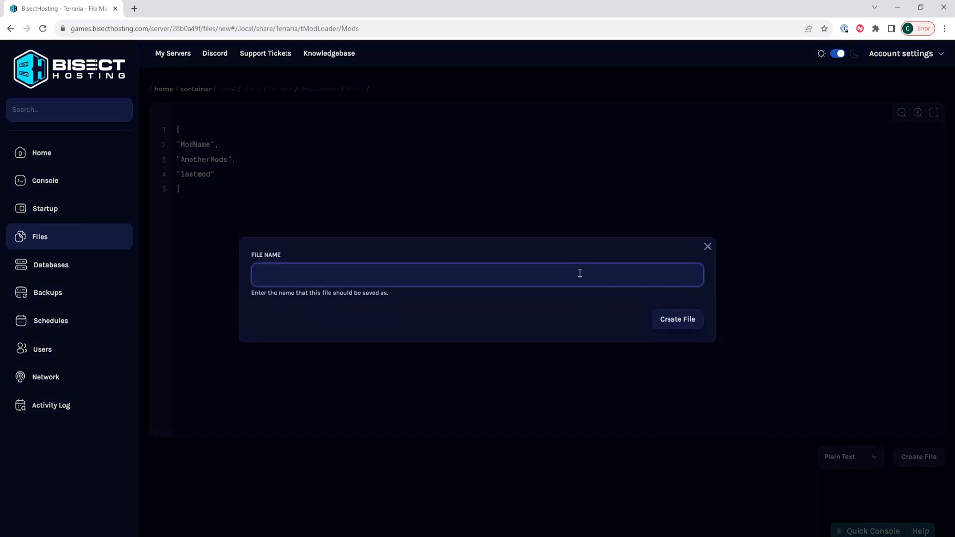
{"action": "type", "text": "Enabled.json"}
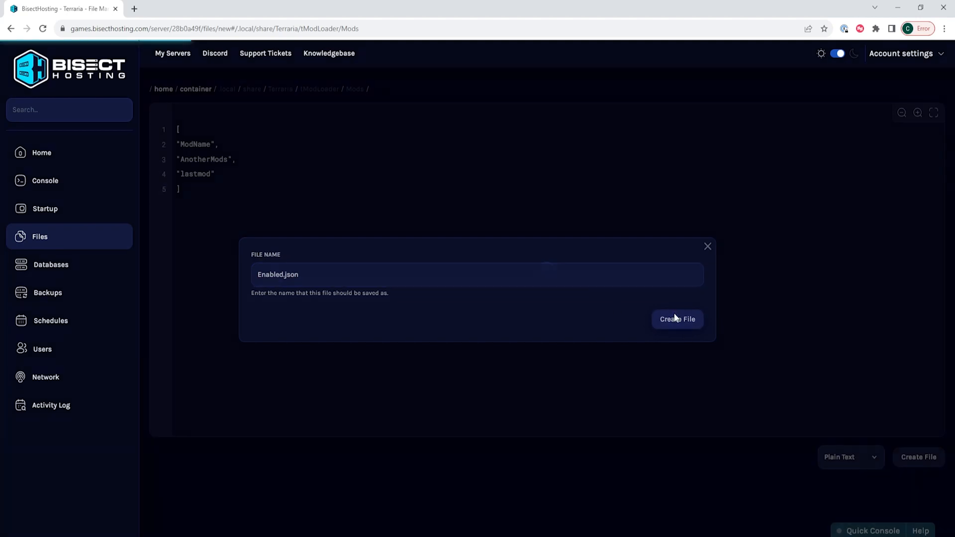
{"action": "left_click", "coordinate": [677, 319]}
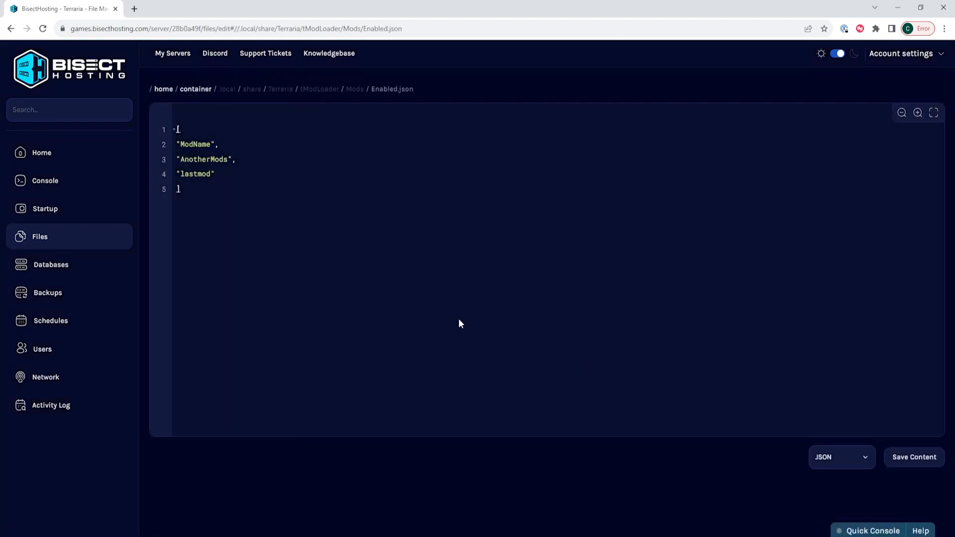
{"action": "left_click", "coordinate": [42, 152]}
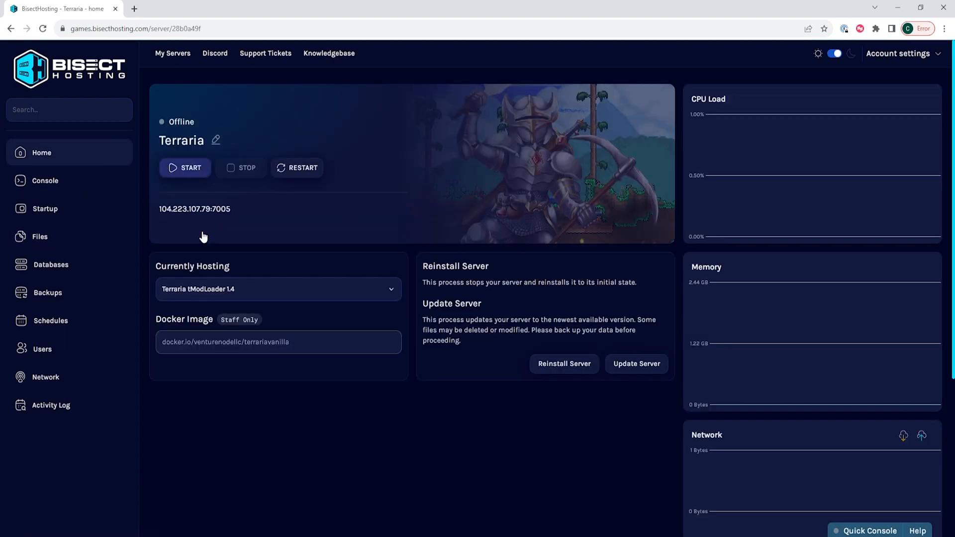
{"action": "left_click", "coordinate": [185, 168]}
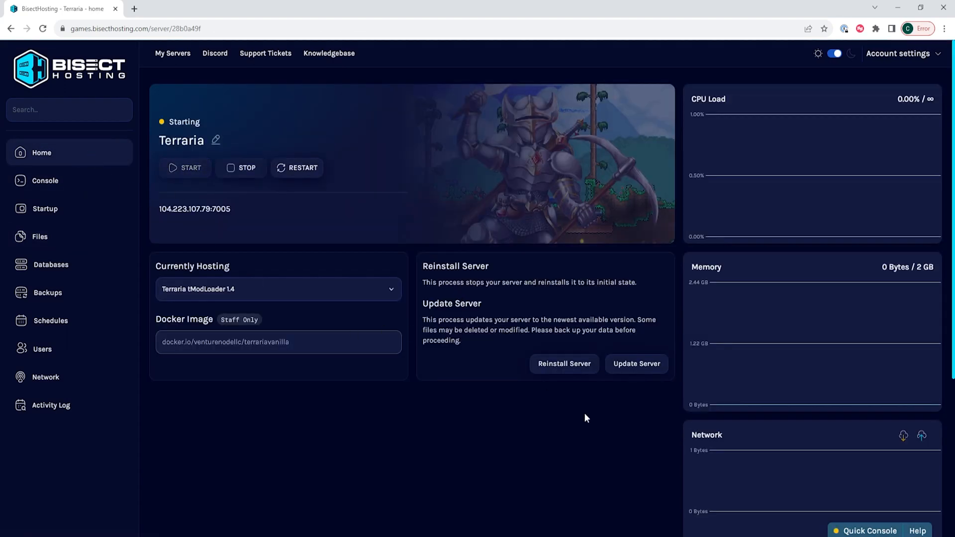